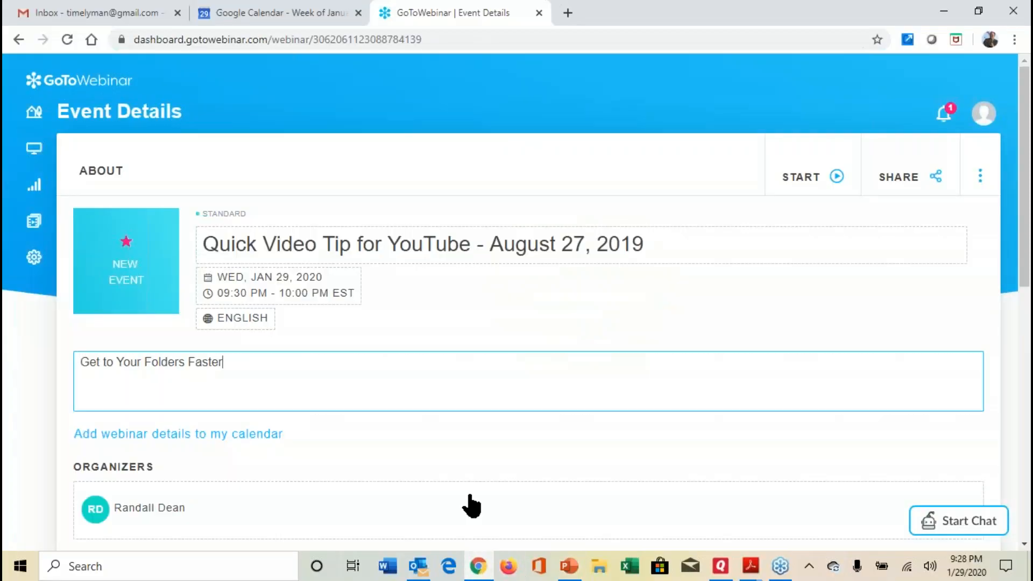
# Switch back to the Gmail browser tab to show the inbox
pyautogui.click(92, 12)
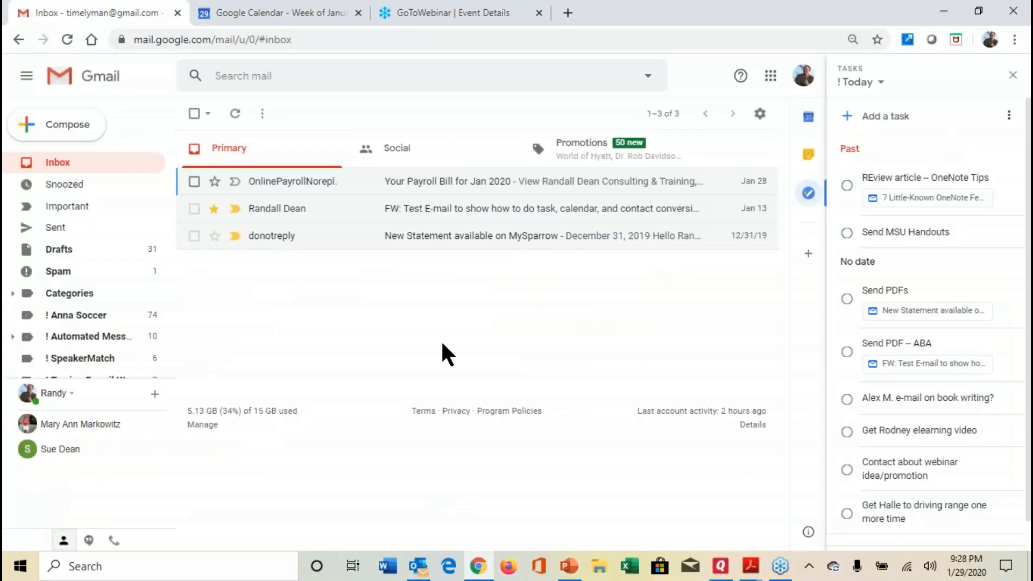
pyautogui.moveTo(808, 59)
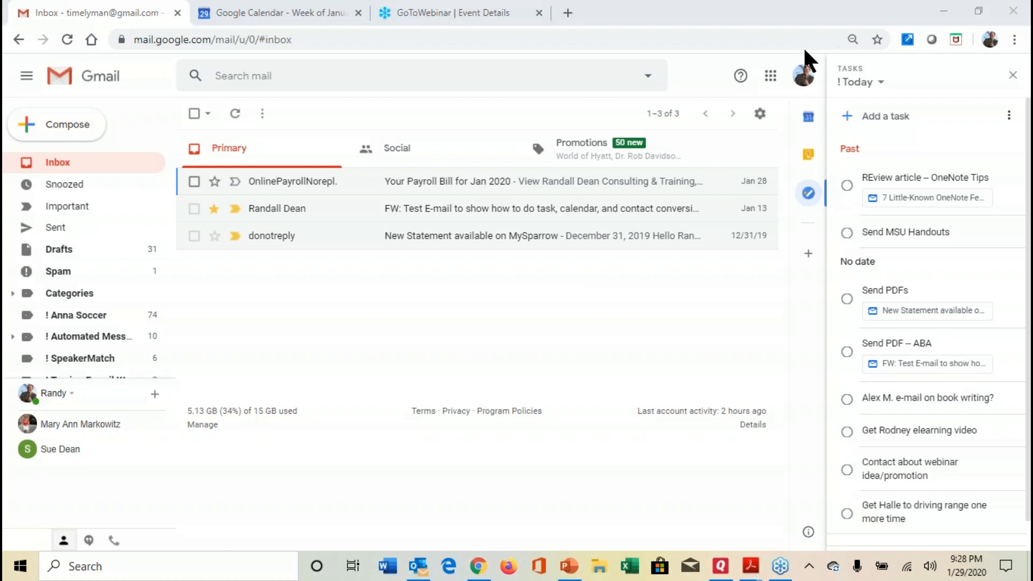
pyautogui.moveTo(764, 373)
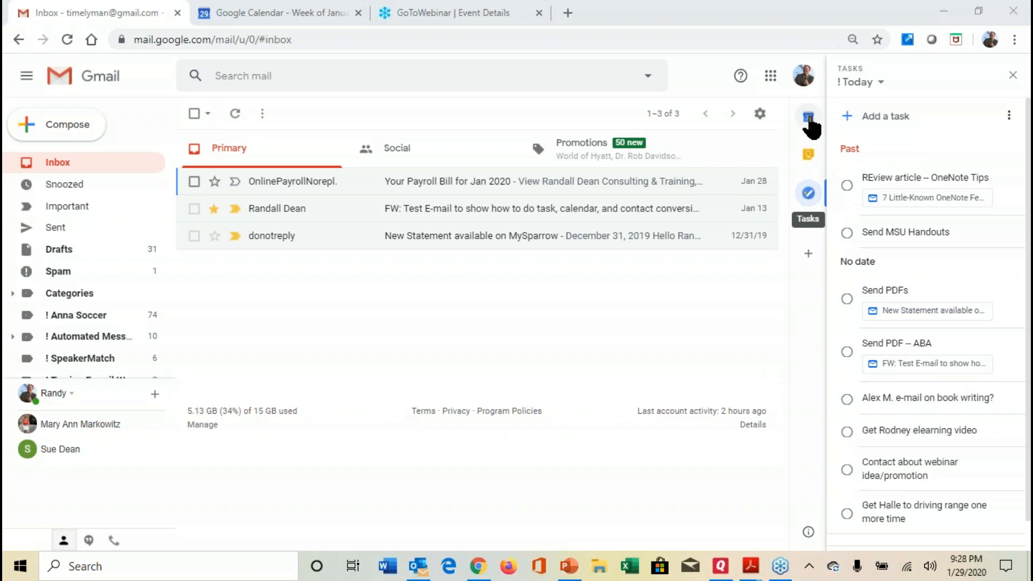
pyautogui.moveTo(812, 210)
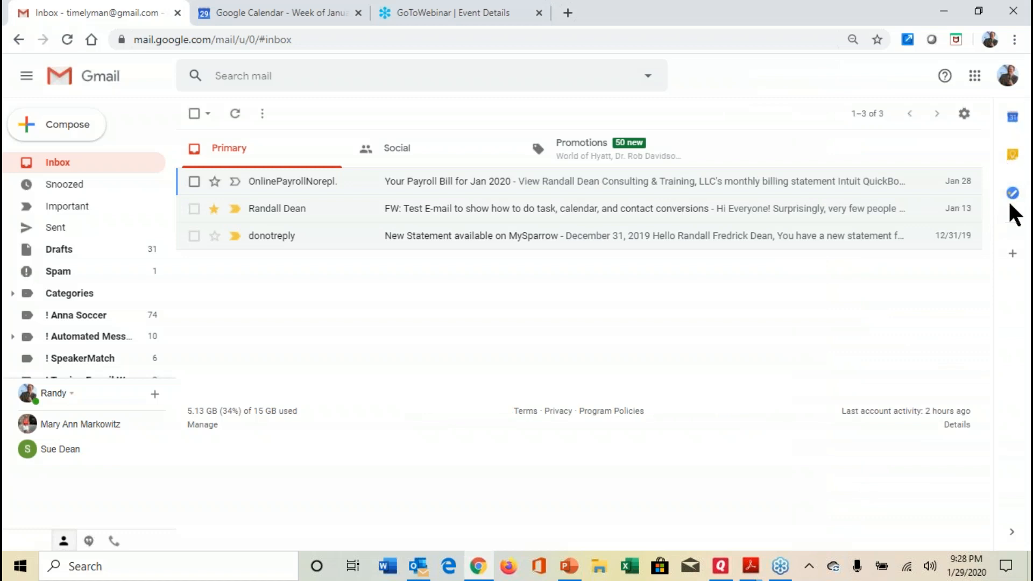
pyautogui.moveTo(1013, 254)
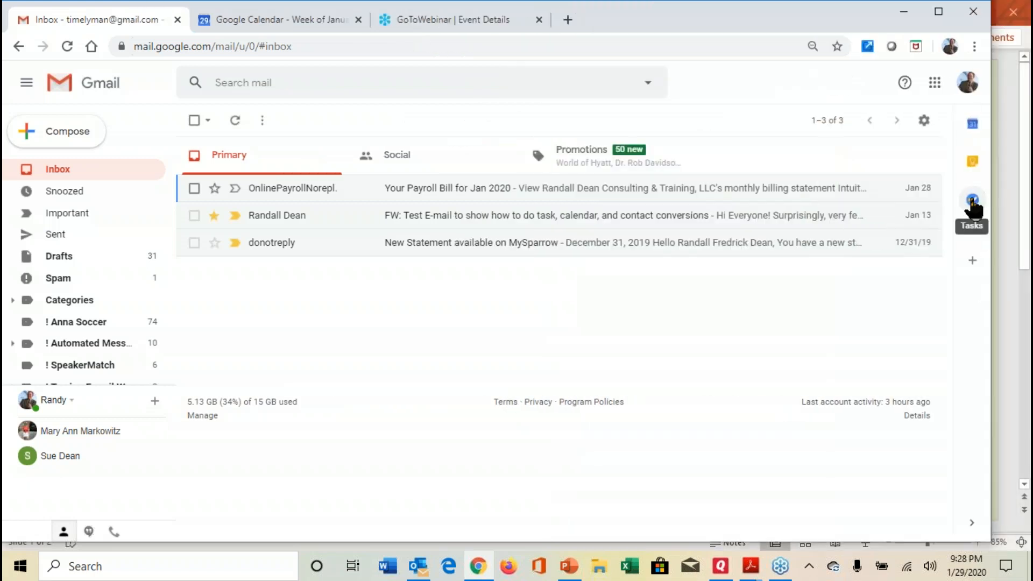
# Preview the Tasks list, Keep notes, and today's Calendar schedule in Gmail's side panel
pyautogui.click(971, 199)
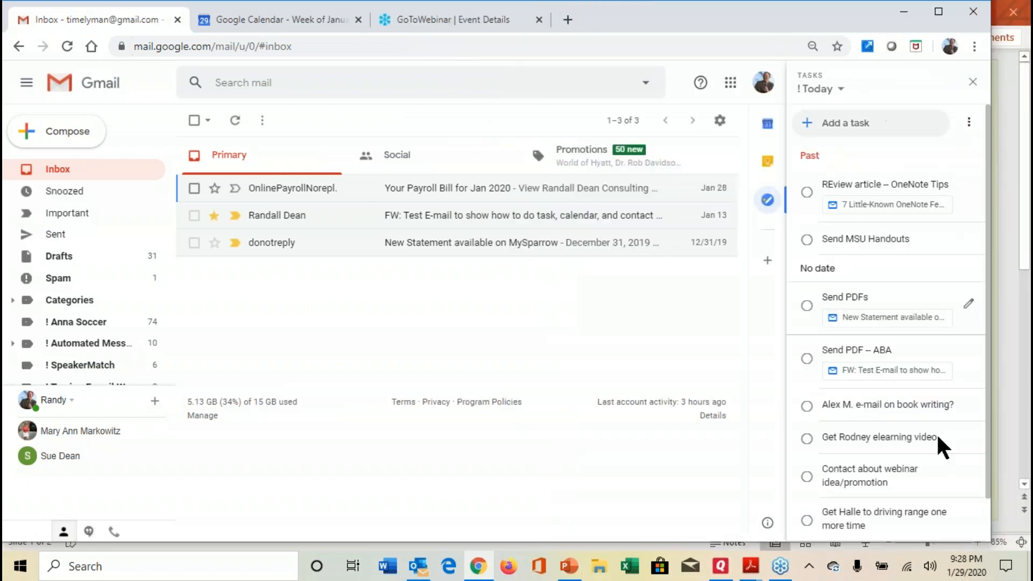
pyautogui.moveTo(892, 210)
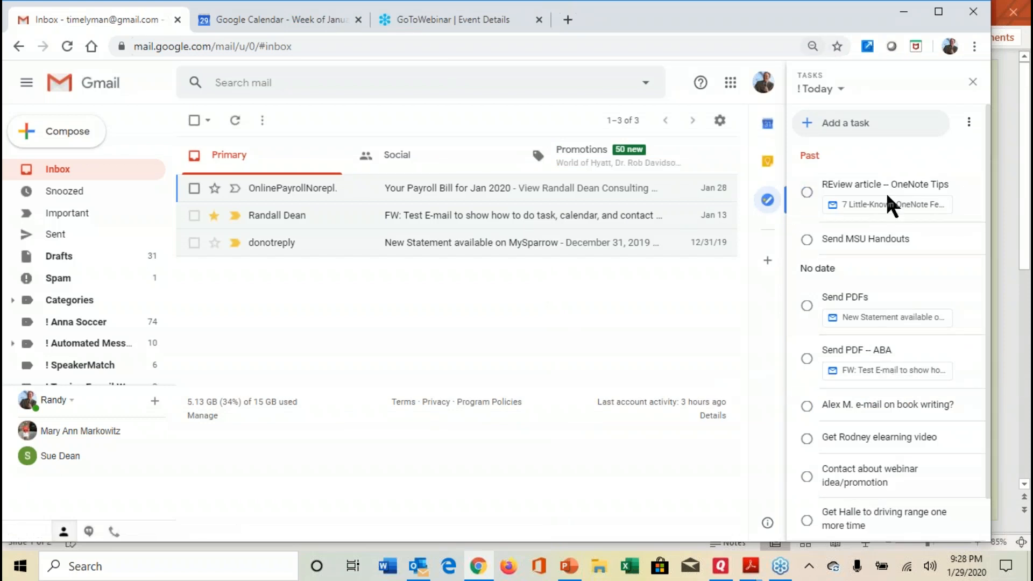
pyautogui.moveTo(764, 196)
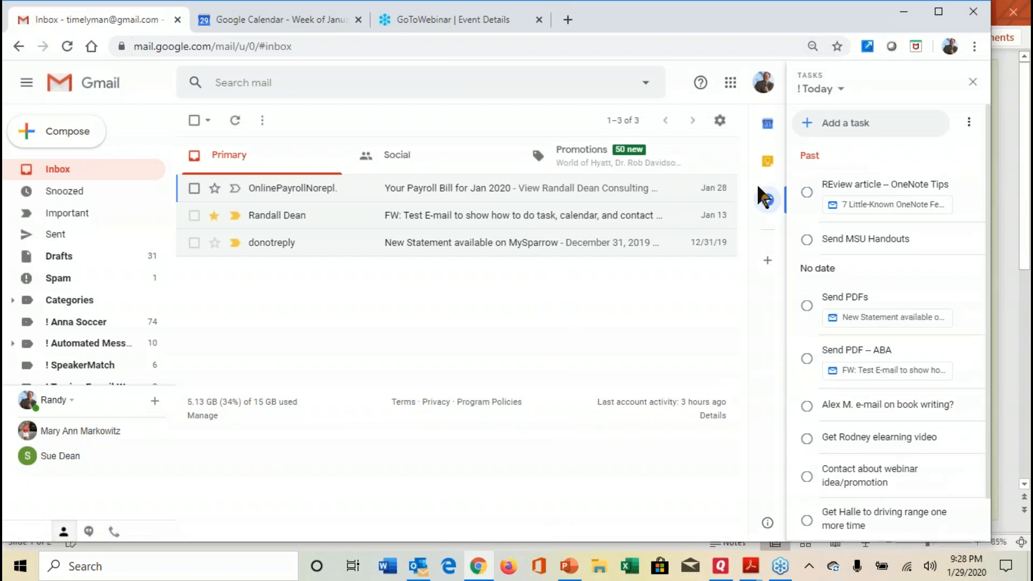
pyautogui.click(767, 161)
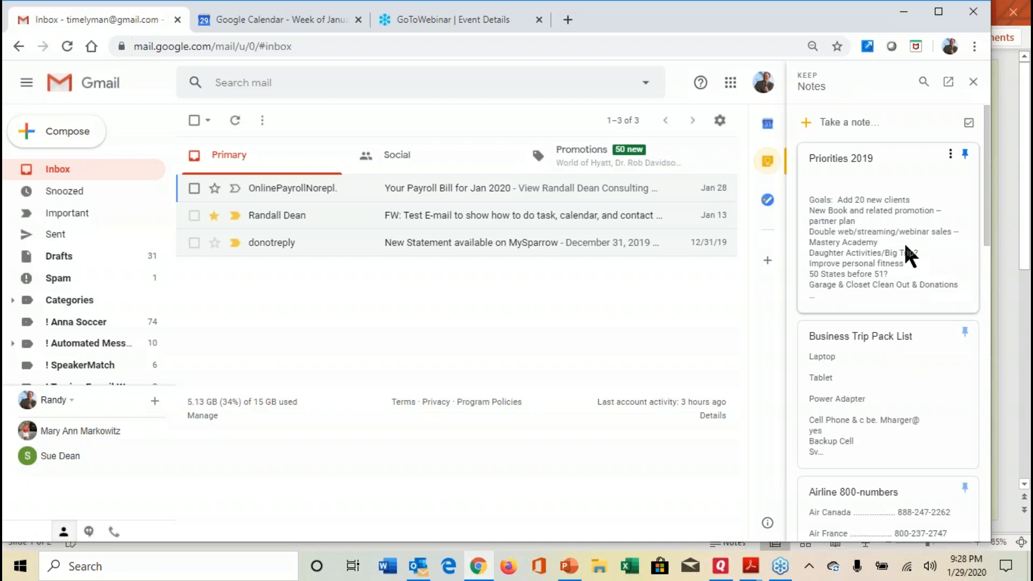
pyautogui.moveTo(767, 124)
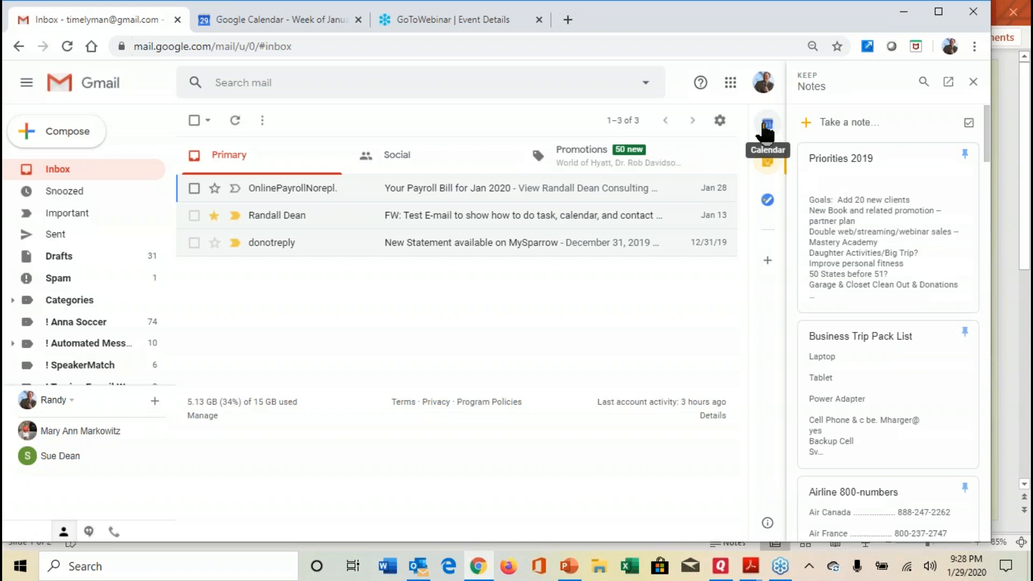
pyautogui.click(767, 124)
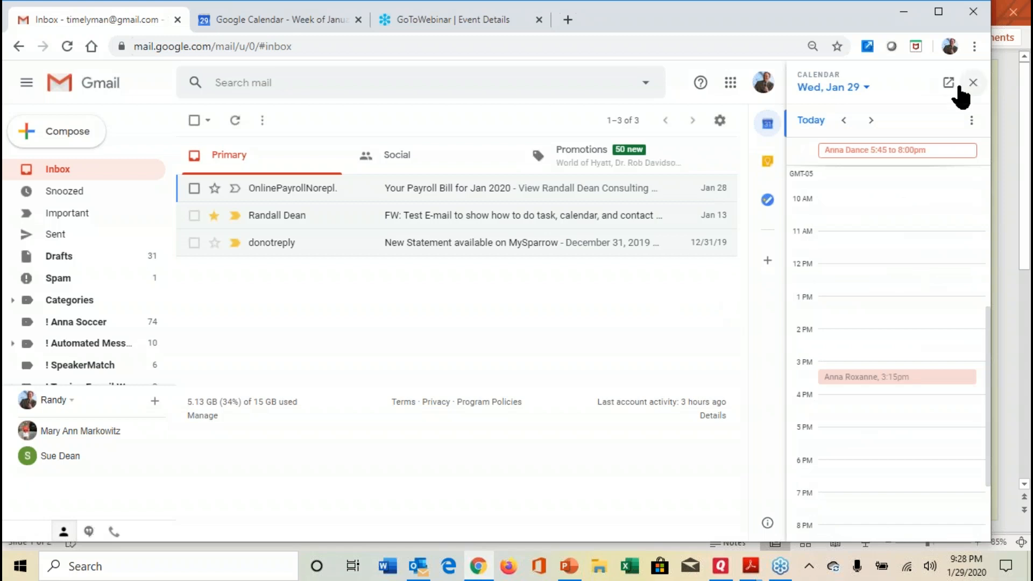
pyautogui.moveTo(948, 82)
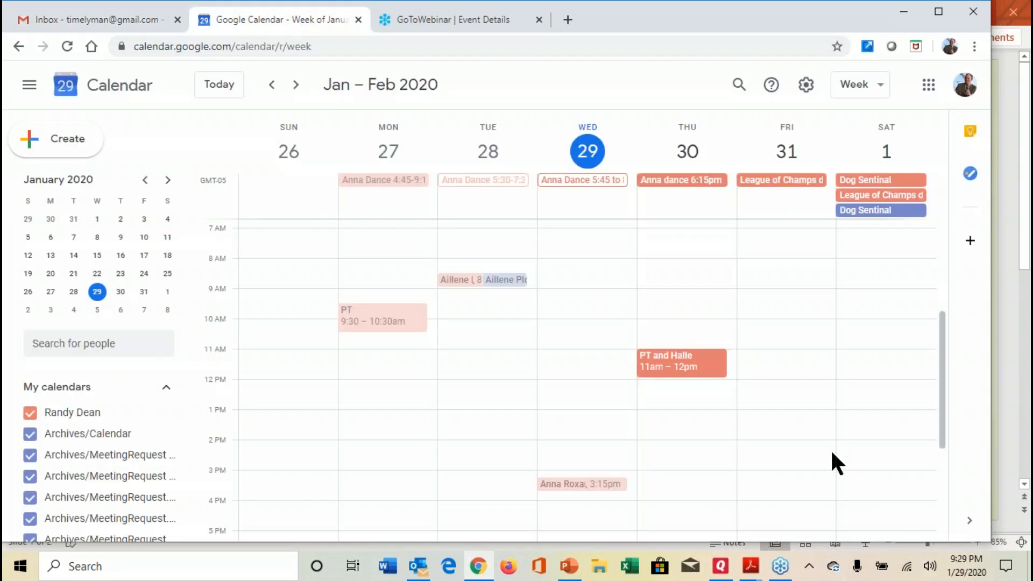
pyautogui.moveTo(831, 328)
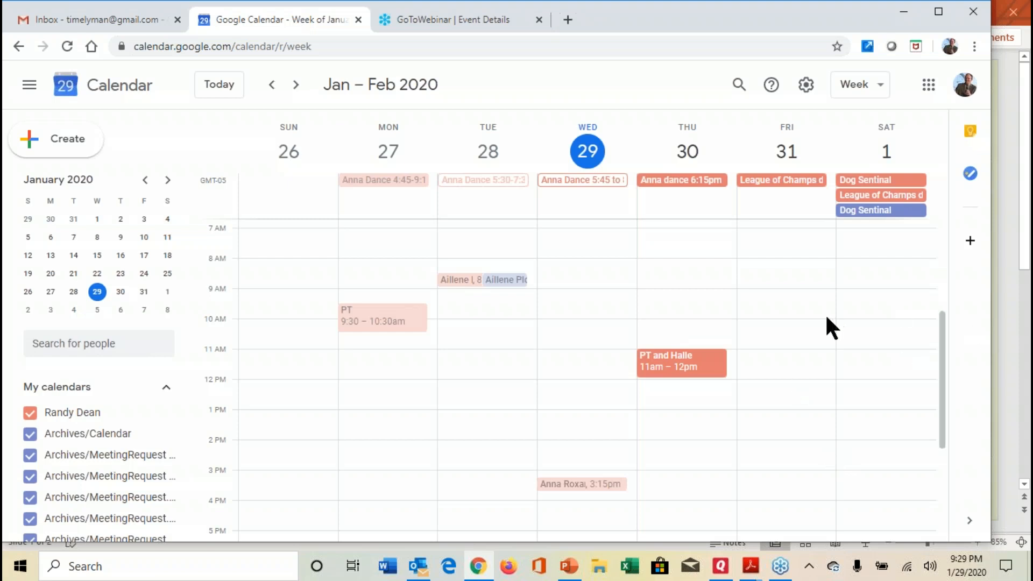
pyautogui.moveTo(1016, 118)
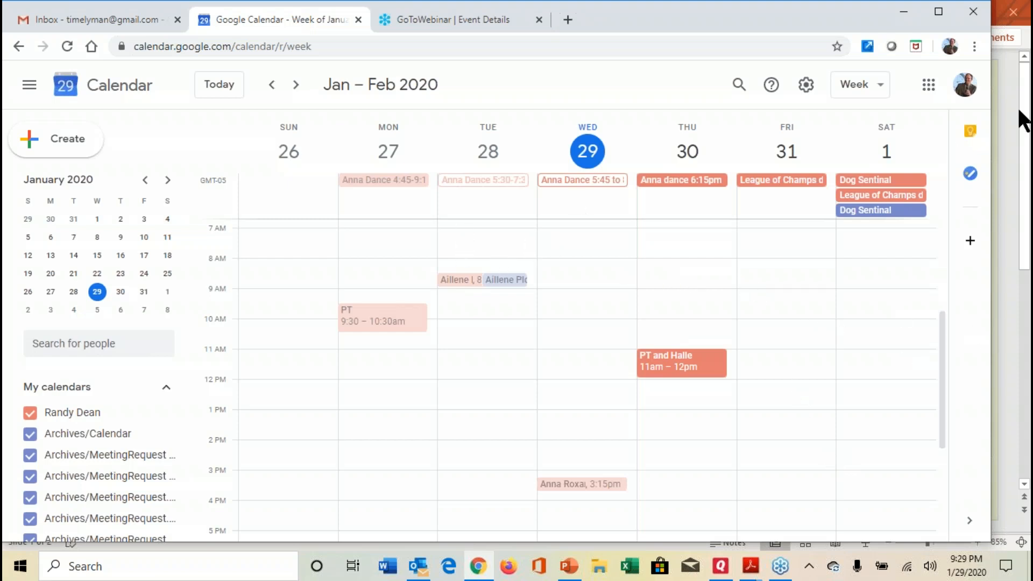
# Show Keep, then Tasks, beside the Calendar week view, then return to the Gmail inbox
pyautogui.click(970, 129)
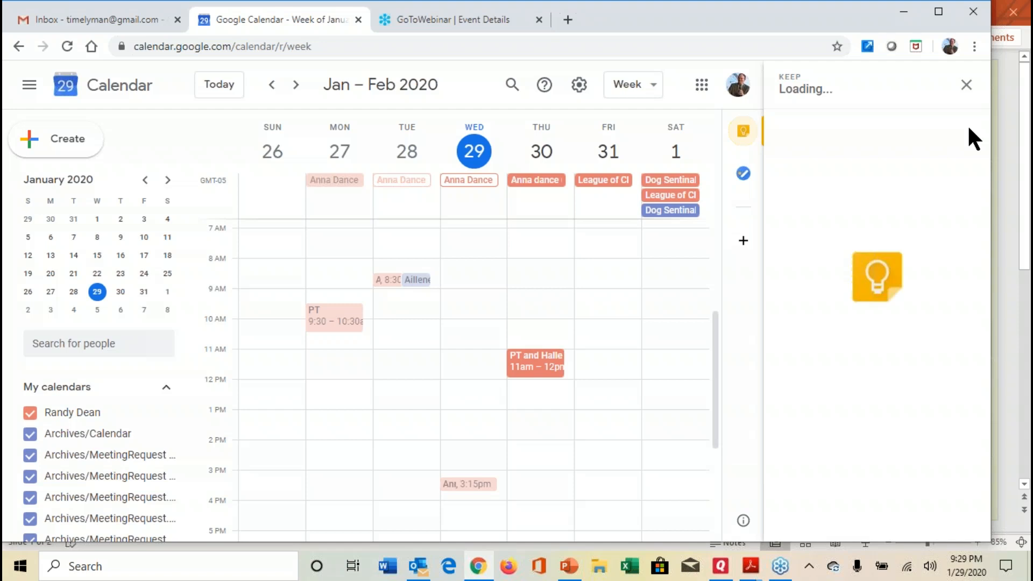
pyautogui.click(743, 173)
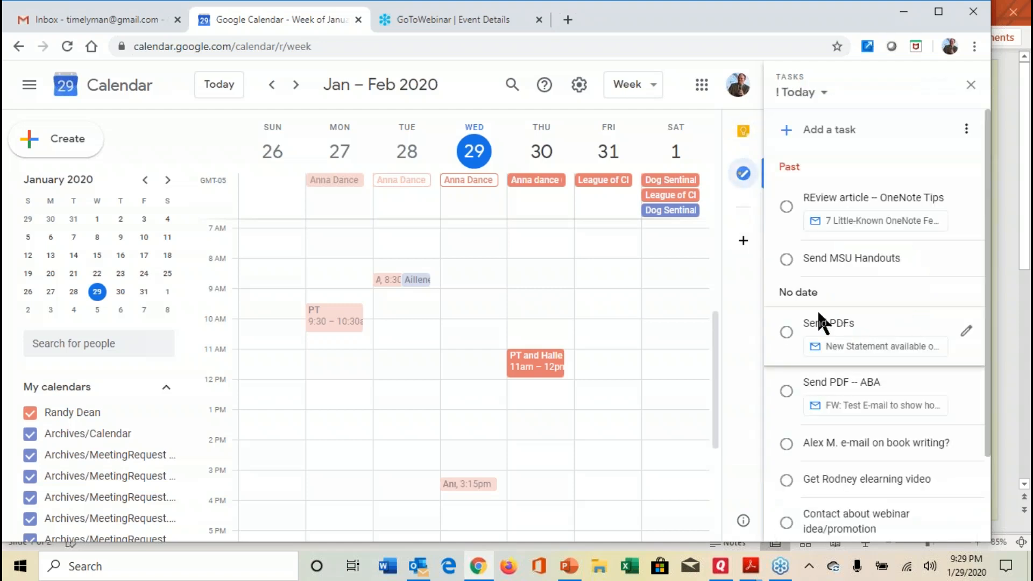
pyautogui.moveTo(64, 21)
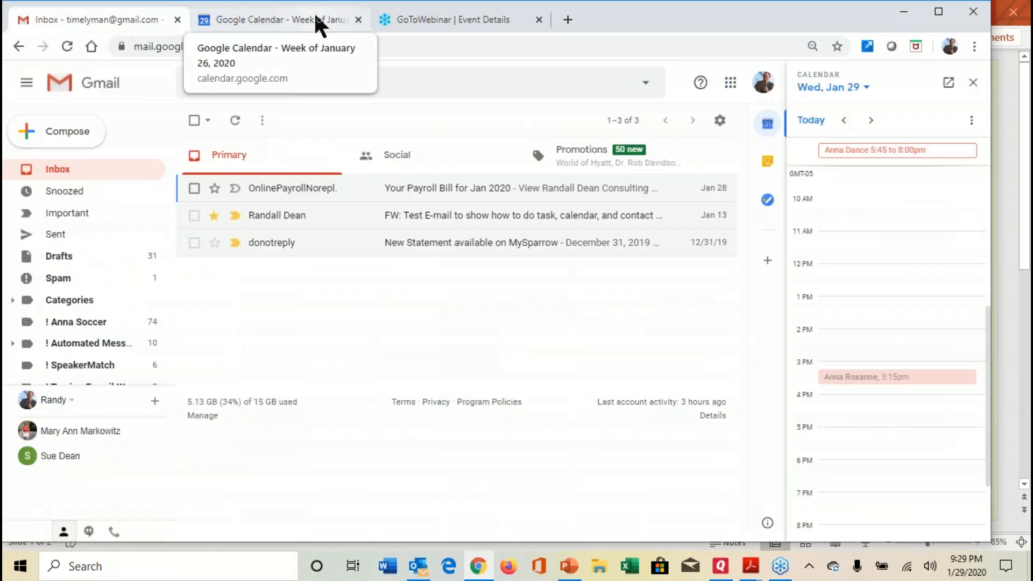
pyautogui.click(298, 20)
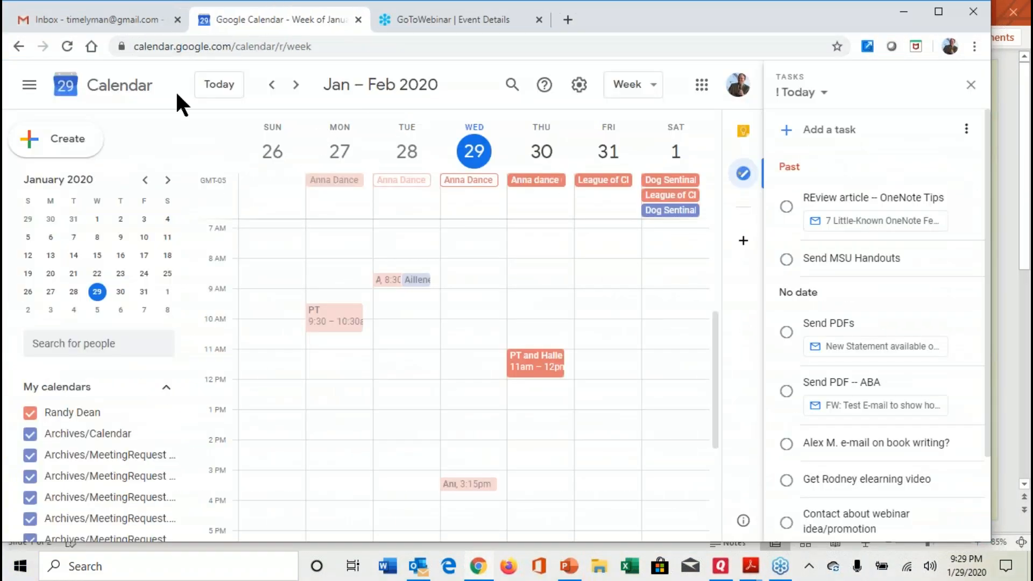
pyautogui.moveTo(256, 20)
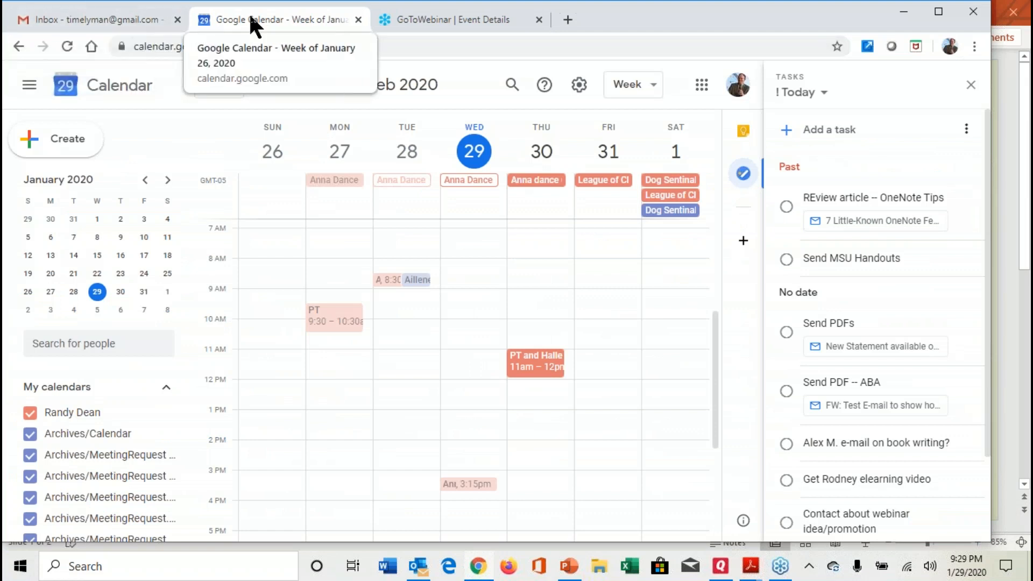
pyautogui.moveTo(191, 185)
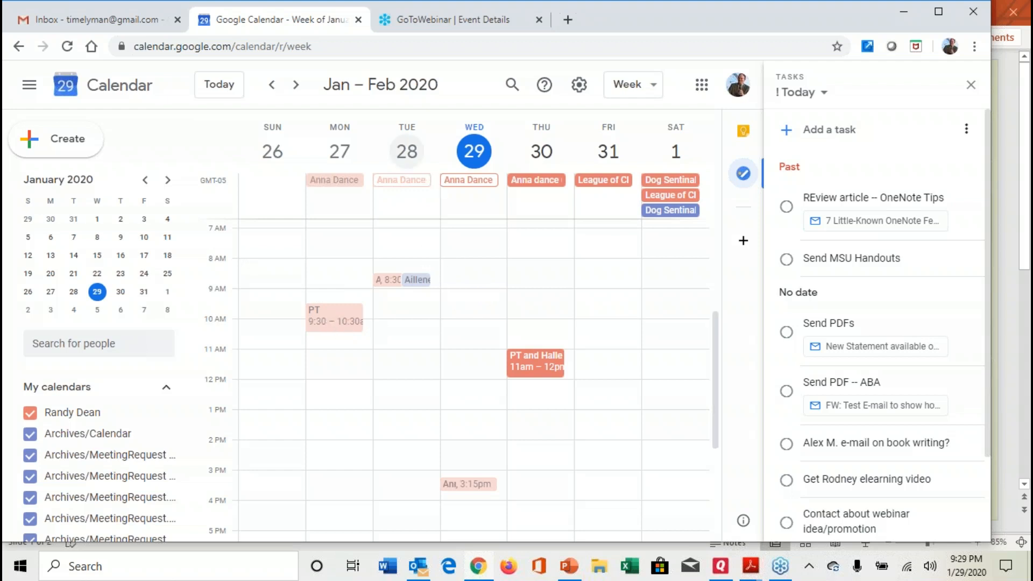
pyautogui.moveTo(405, 172)
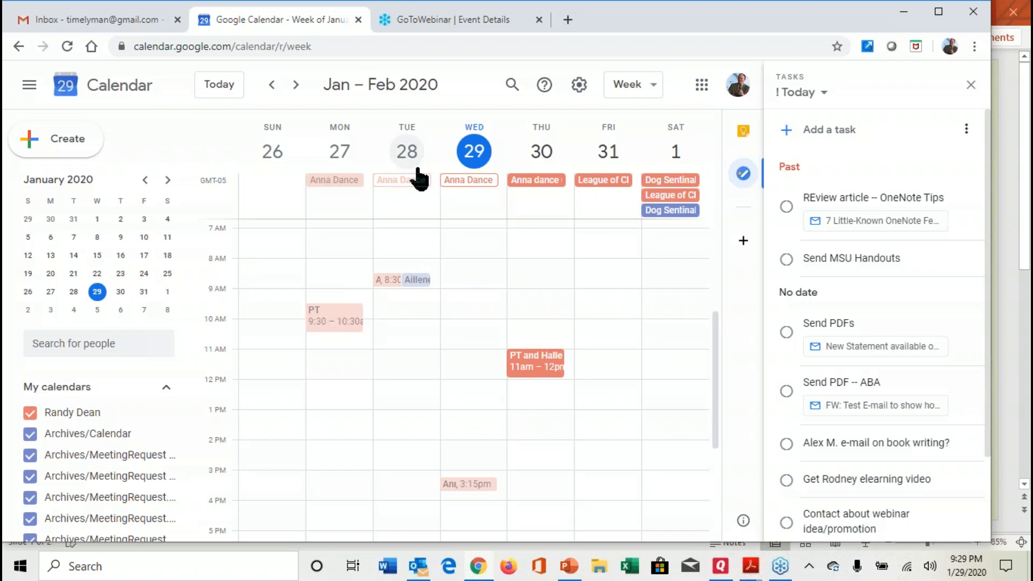
pyautogui.moveTo(97, 19)
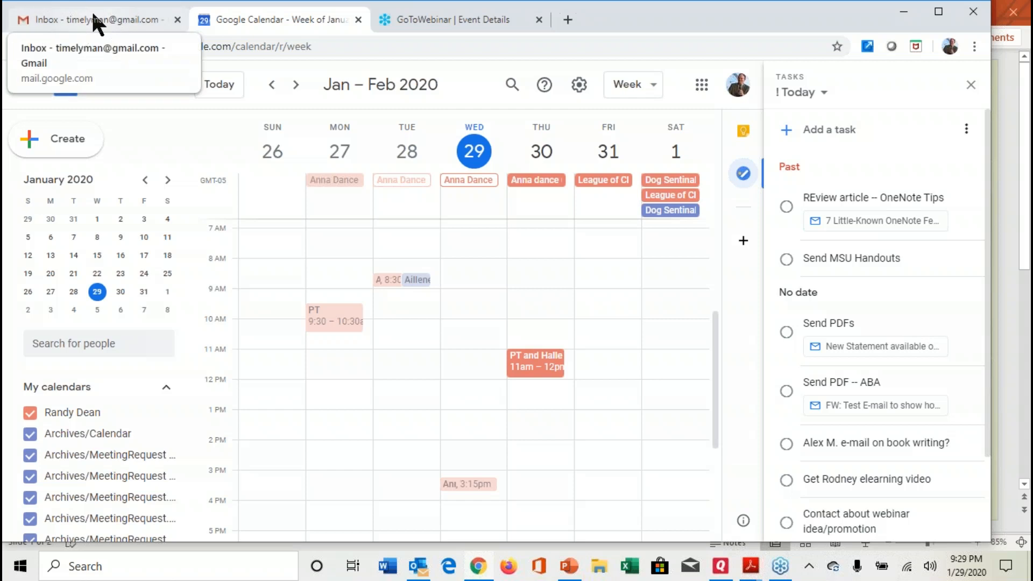
pyautogui.click(97, 20)
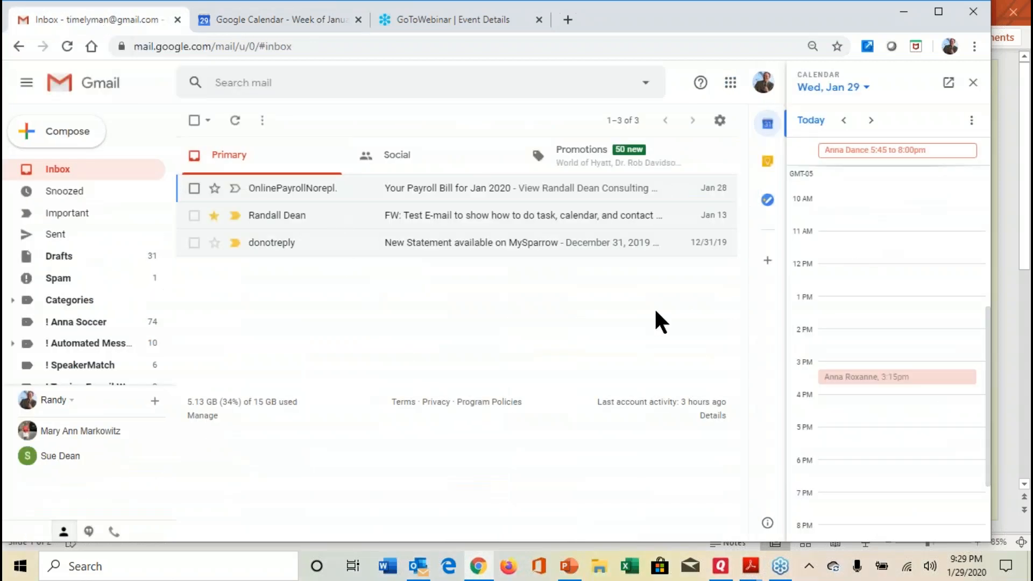
pyautogui.moveTo(597, 295)
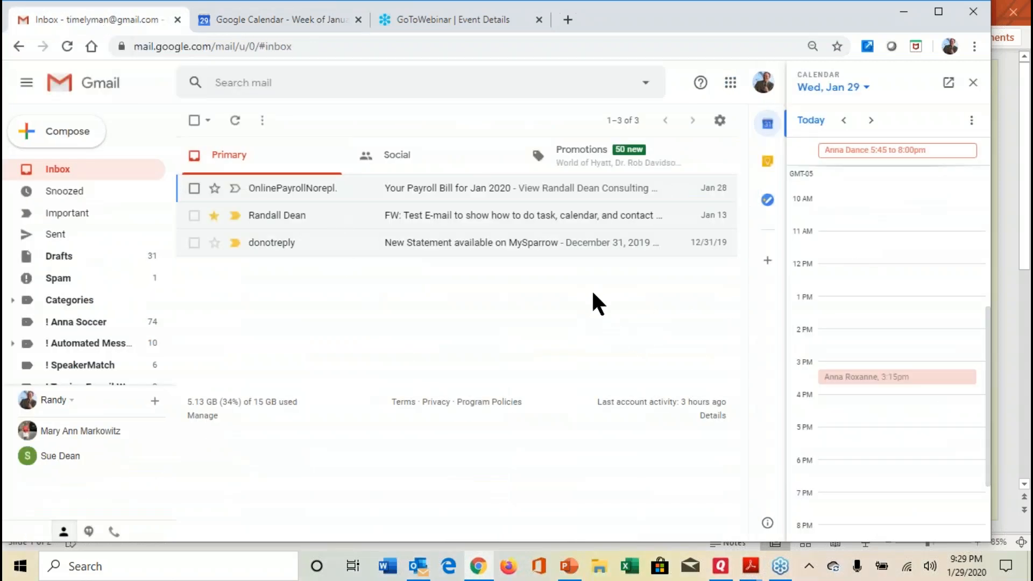
pyautogui.moveTo(768, 199)
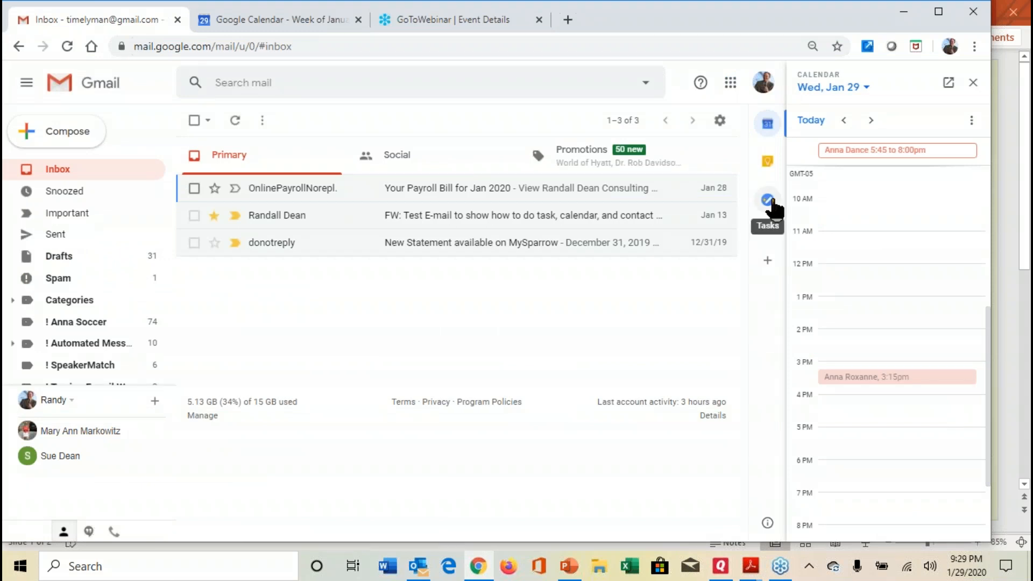
# Switch Gmail's side panel to the Tasks list beside the inbox
pyautogui.click(767, 200)
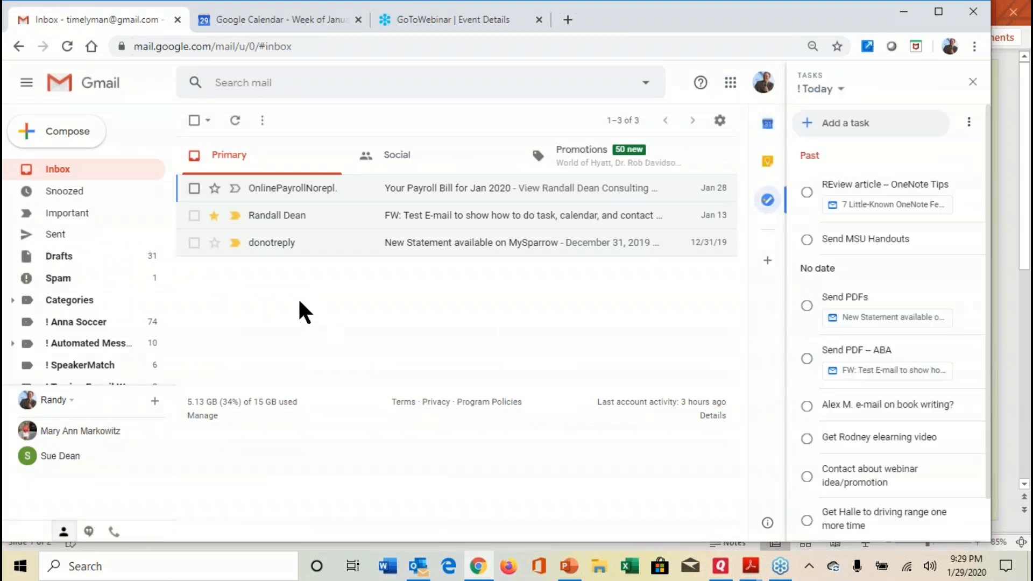
pyautogui.moveTo(445, 224)
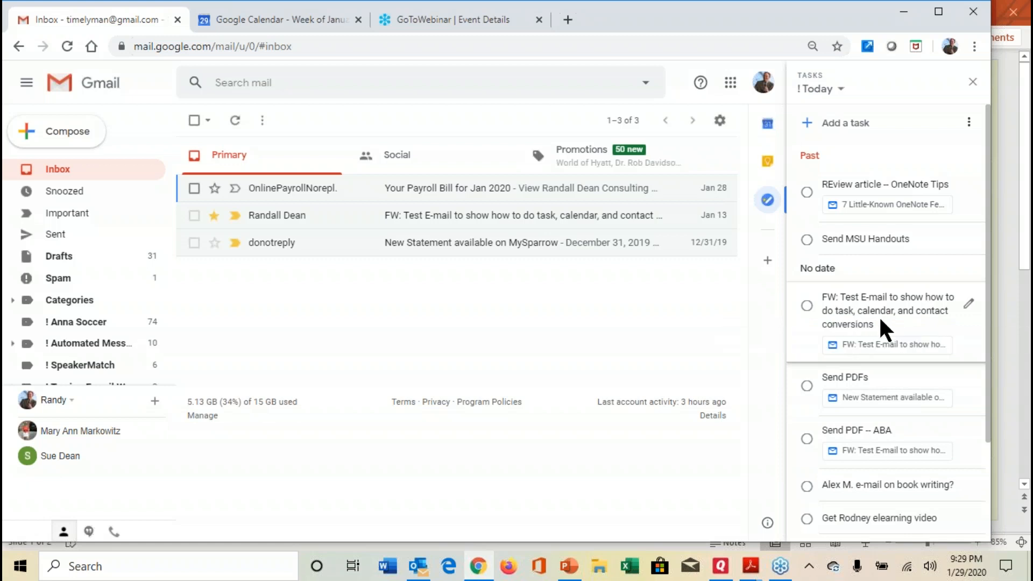
# Retitle the email-based task 'Show people how to make a task in Gmail'
pyautogui.click(806, 305)
pyautogui.write('S')
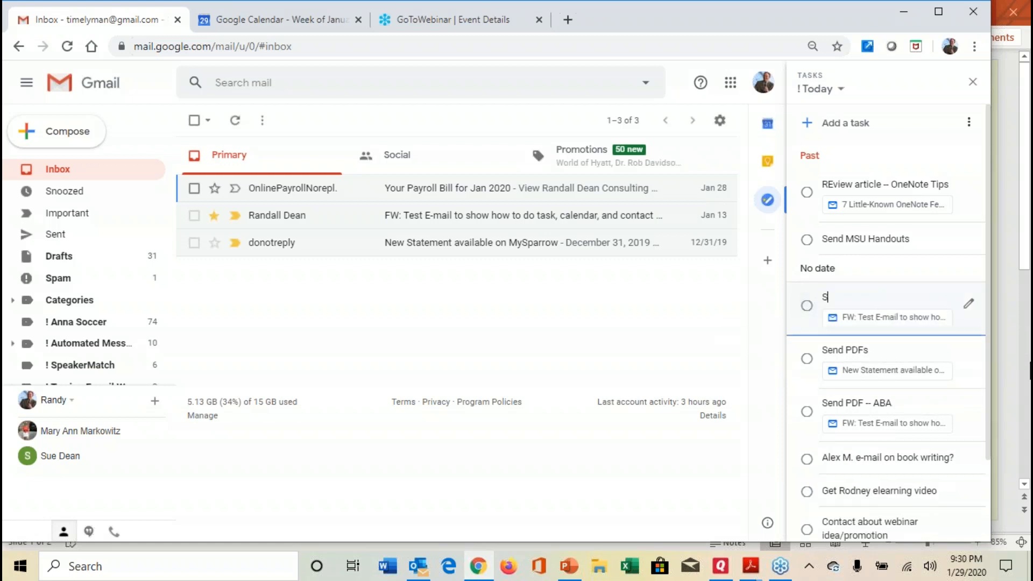
pyautogui.write('how people')
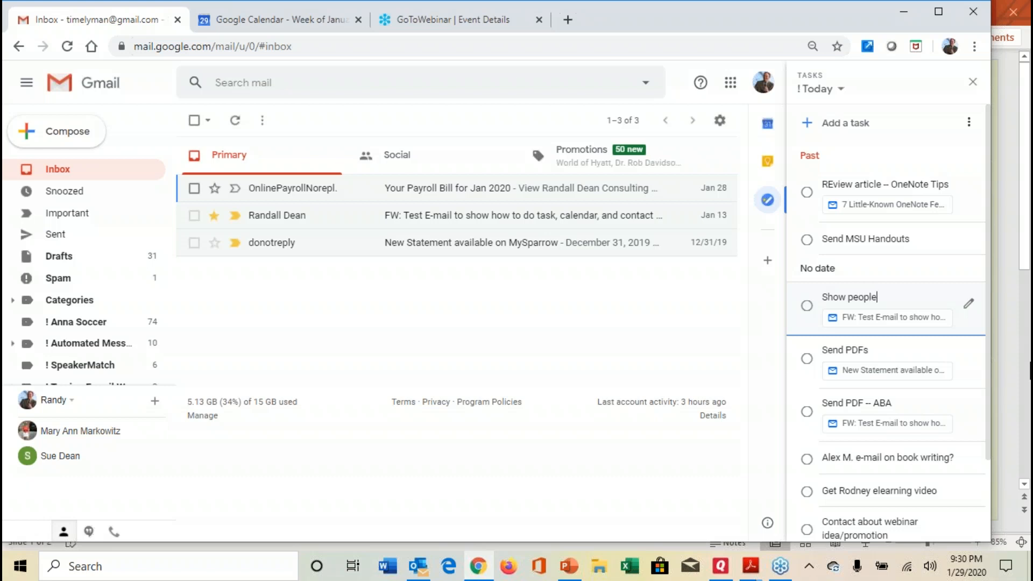
pyautogui.write('how to make a task in G')
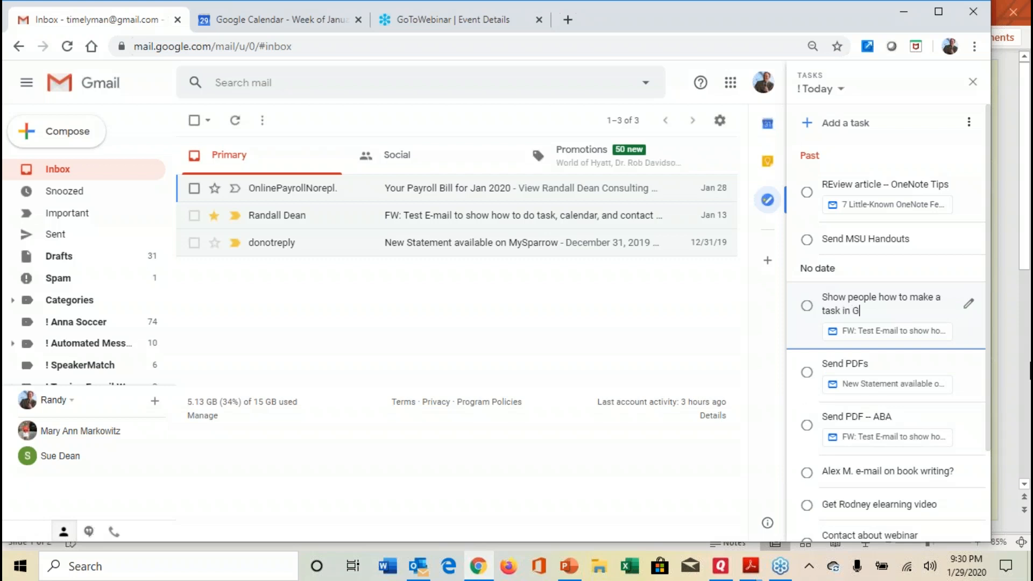
pyautogui.write('mail')
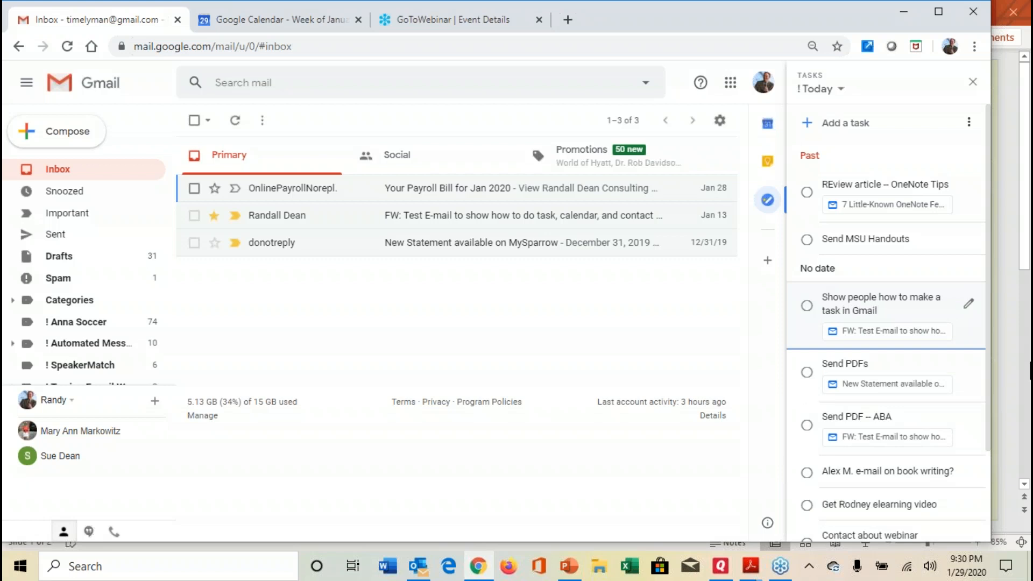
pyautogui.moveTo(968, 304)
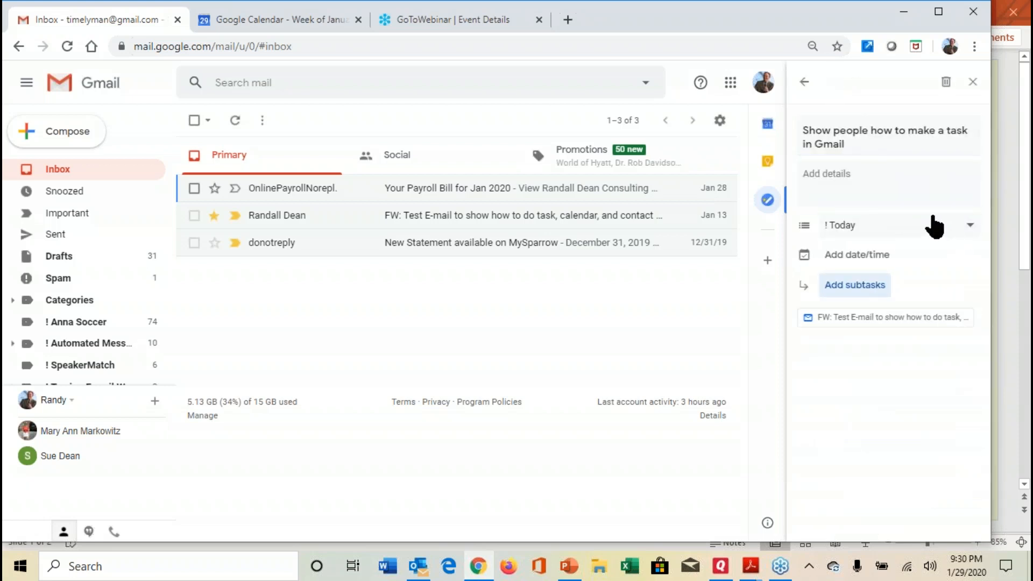
# Set the task's due date to Thursday, January 30, 2020
pyautogui.click(971, 225)
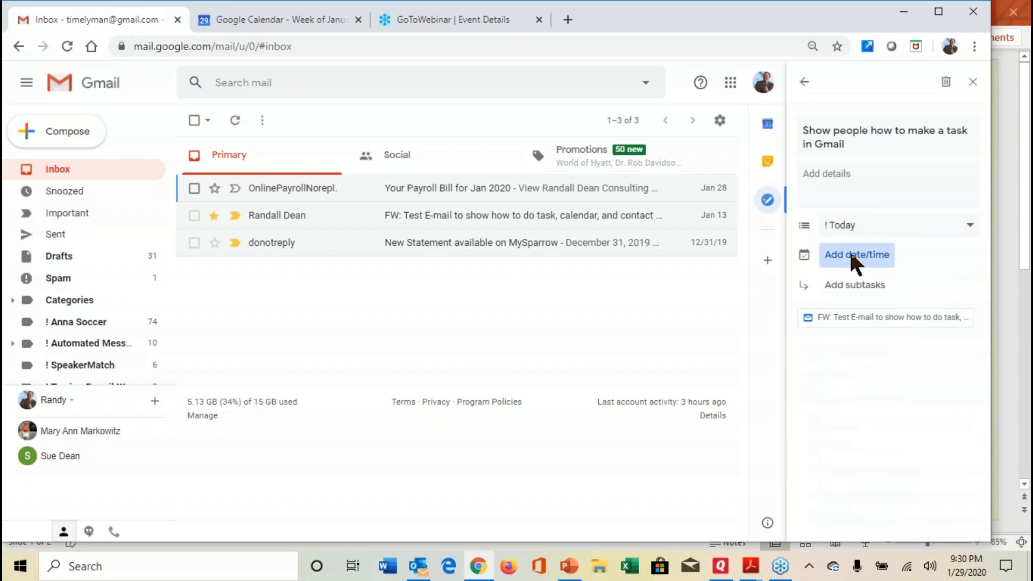
pyautogui.click(856, 255)
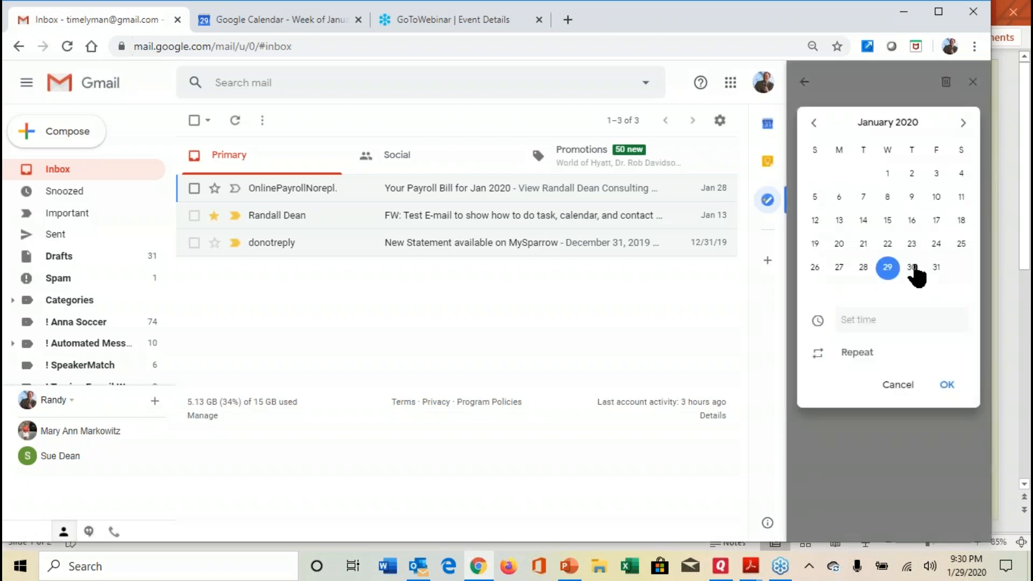
pyautogui.click(911, 268)
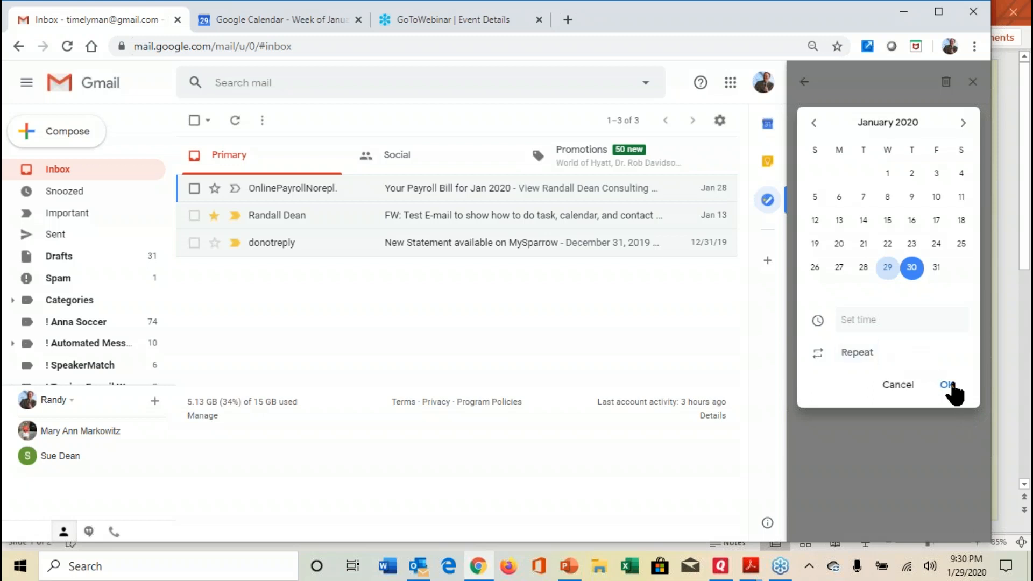
pyautogui.click(947, 384)
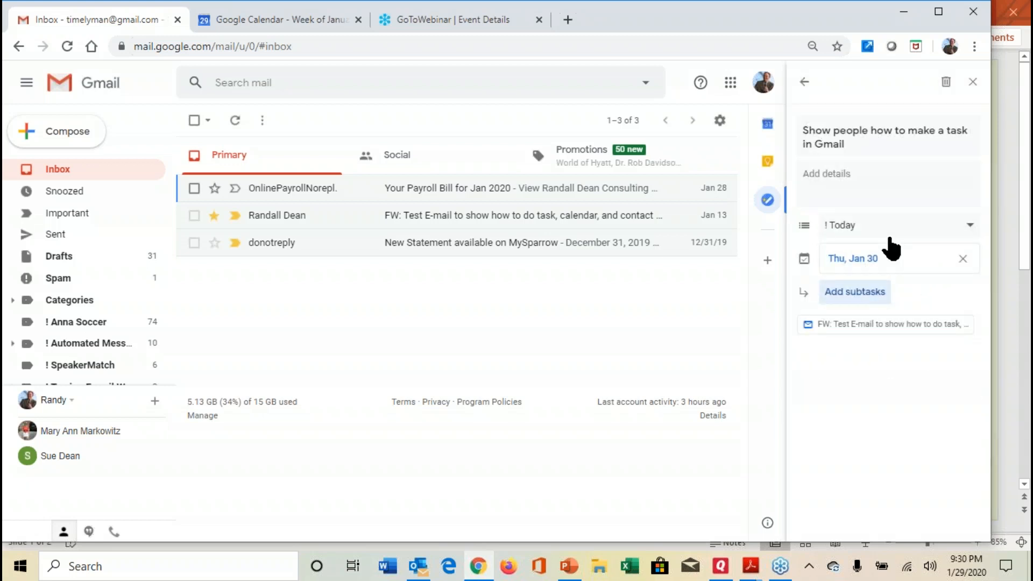
pyautogui.moveTo(689, 346)
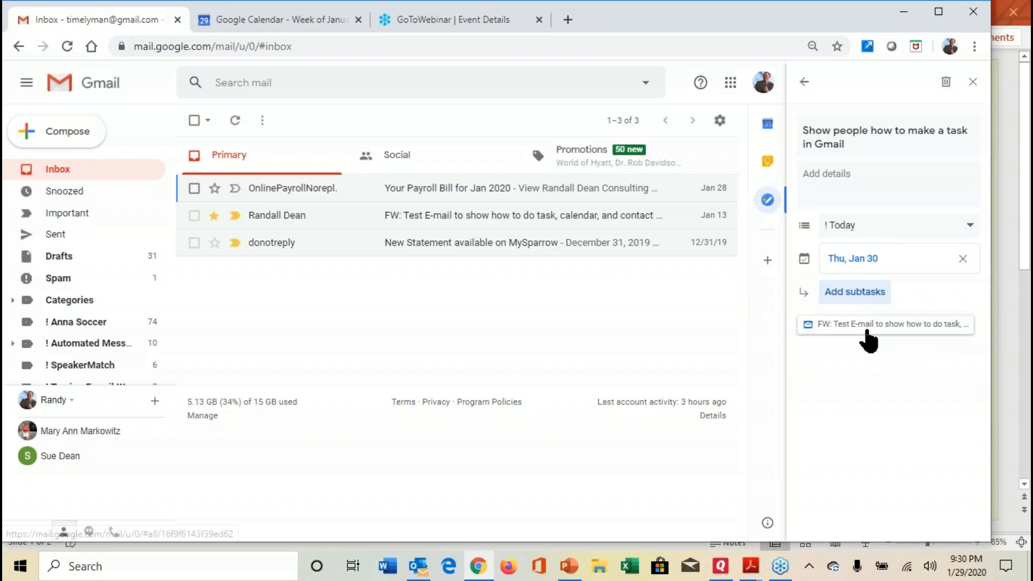
pyautogui.moveTo(868, 332)
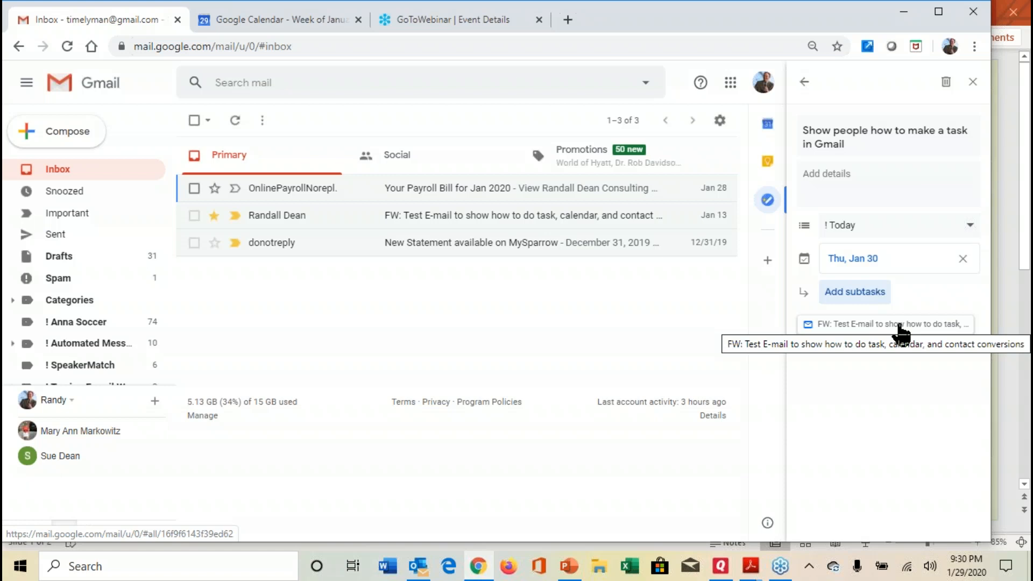
pyautogui.moveTo(874, 339)
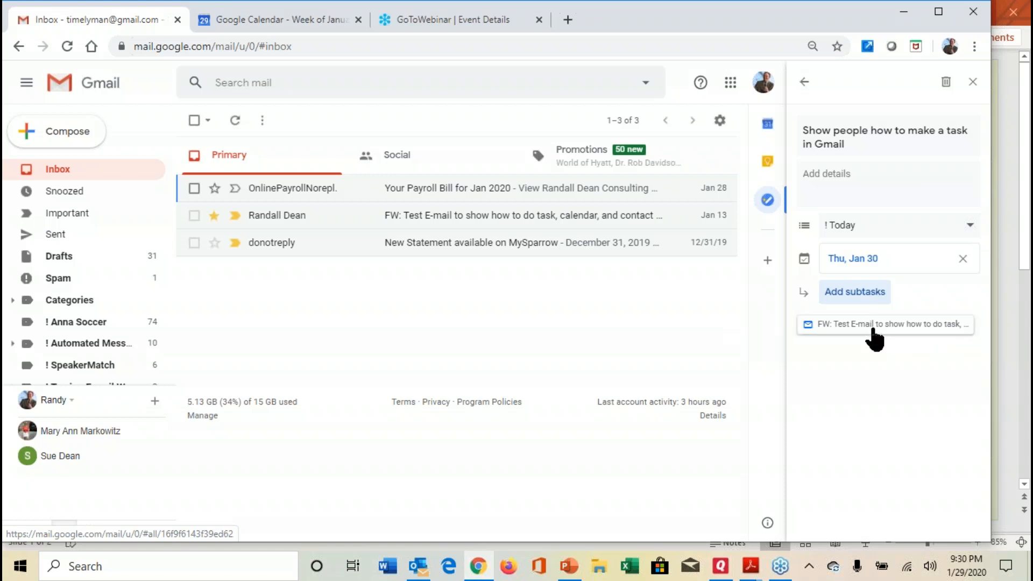
pyautogui.moveTo(850, 330)
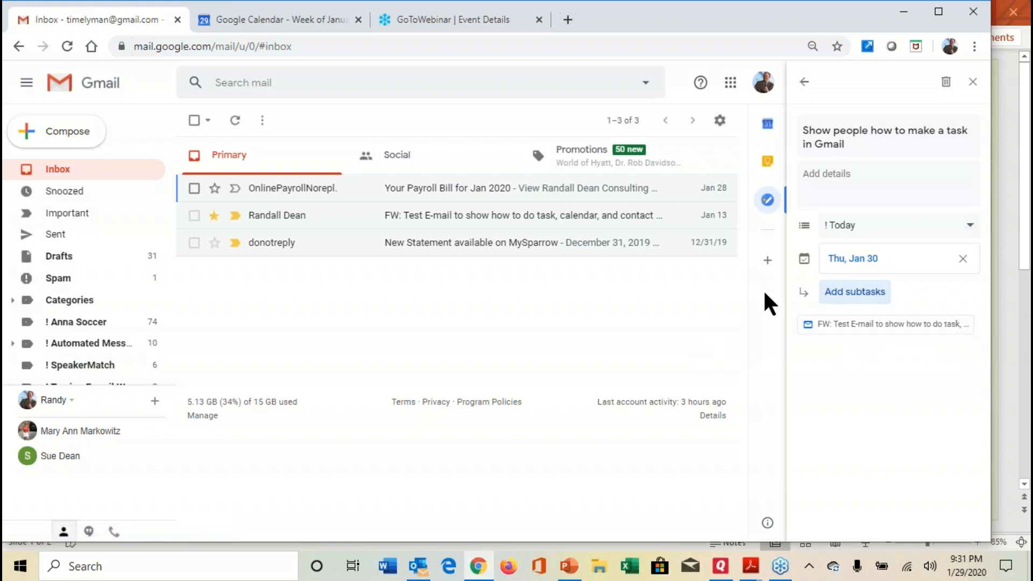
pyautogui.moveTo(614, 312)
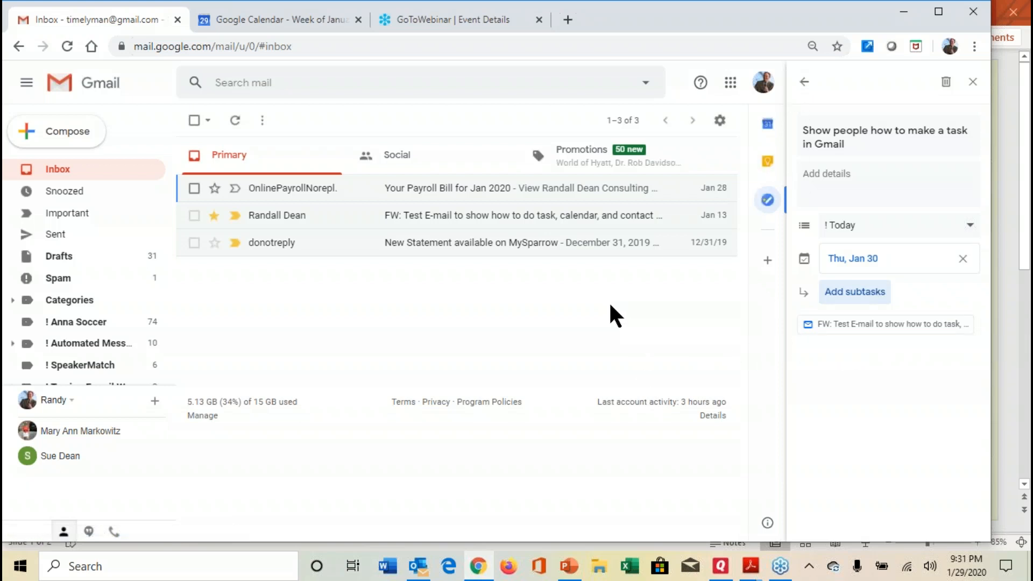
pyautogui.moveTo(494, 274)
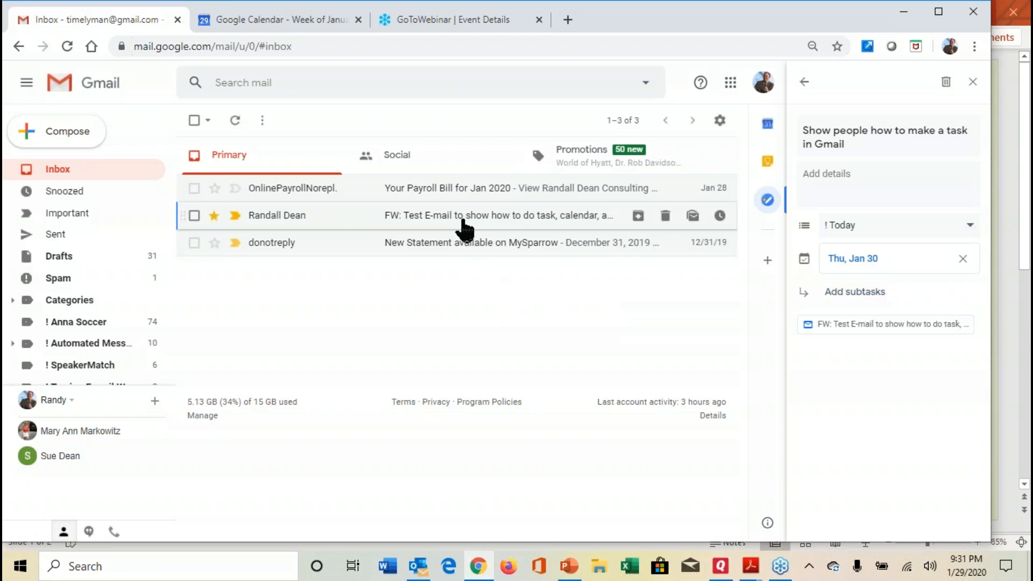
# Open the 'FW: Test E-mail' conversation from the inbox
pyautogui.click(465, 215)
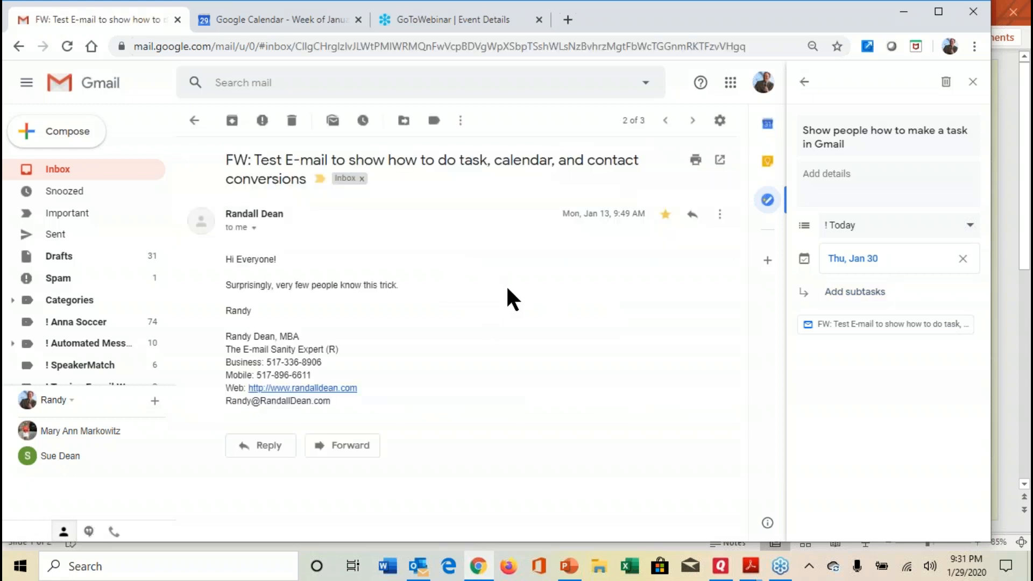
pyautogui.moveTo(767, 201)
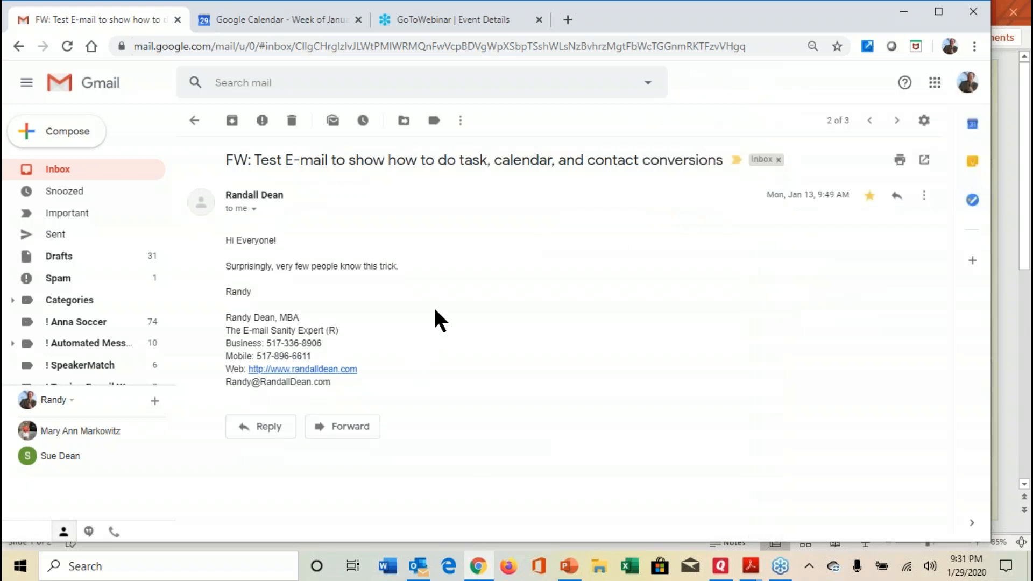
pyautogui.moveTo(461, 119)
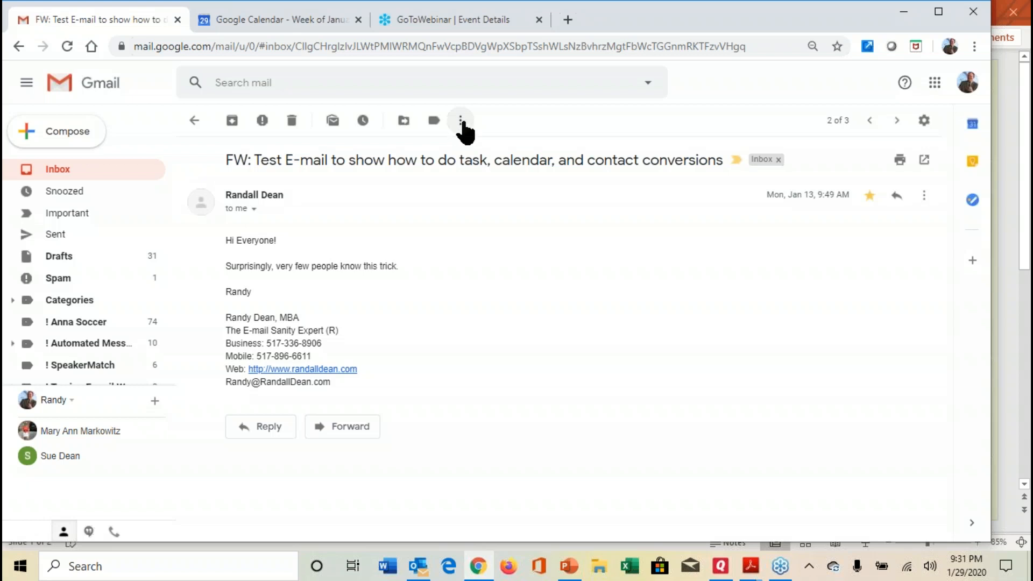
pyautogui.moveTo(403, 156)
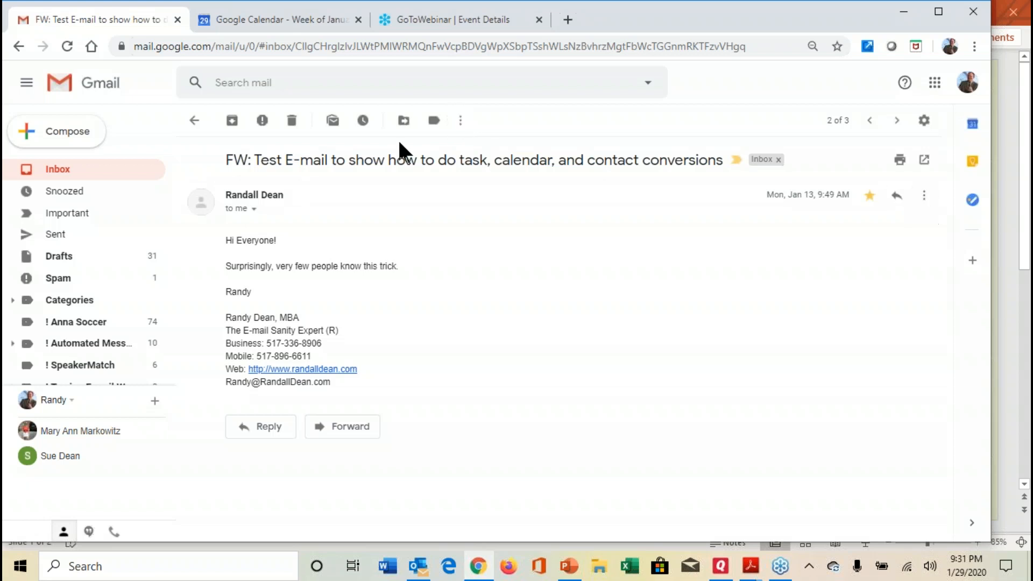
pyautogui.moveTo(460, 120)
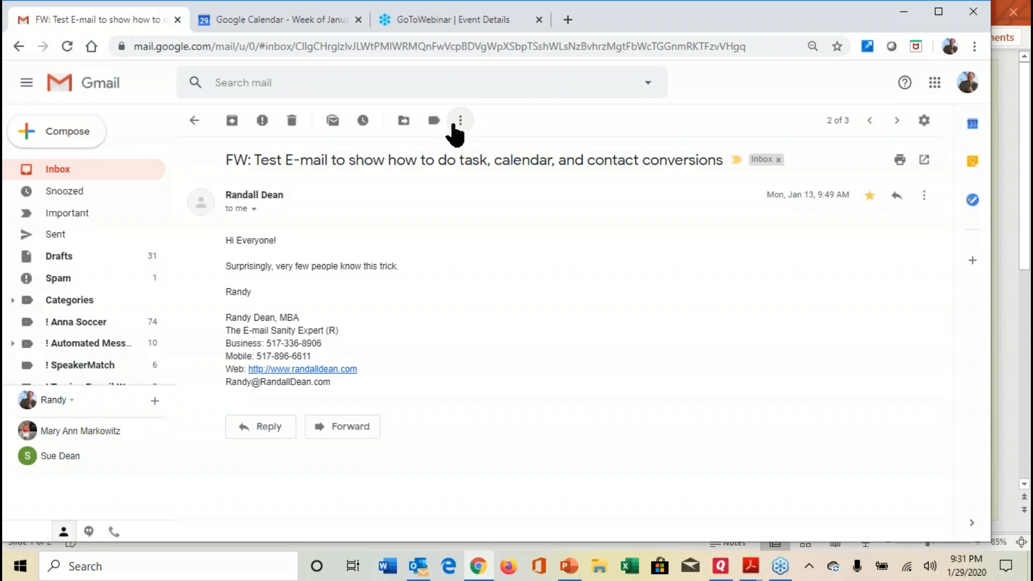
pyautogui.moveTo(476, 134)
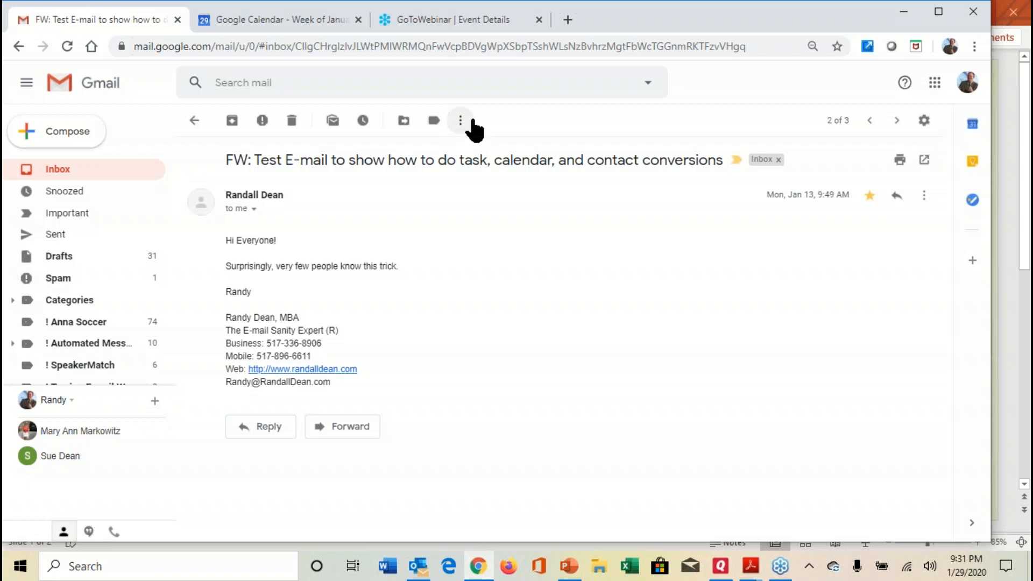
pyautogui.moveTo(466, 129)
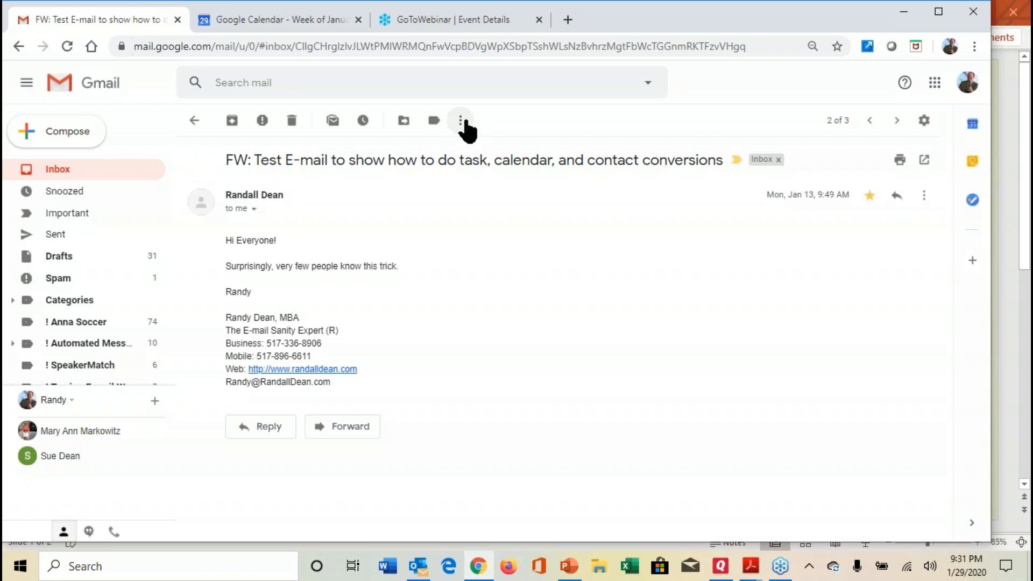
pyautogui.click(460, 120)
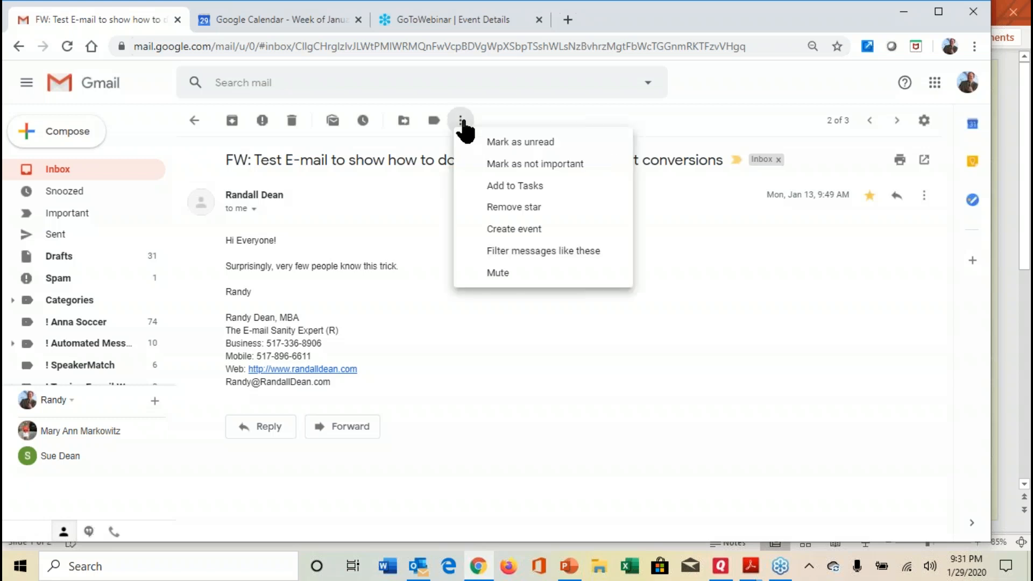
pyautogui.moveTo(519, 201)
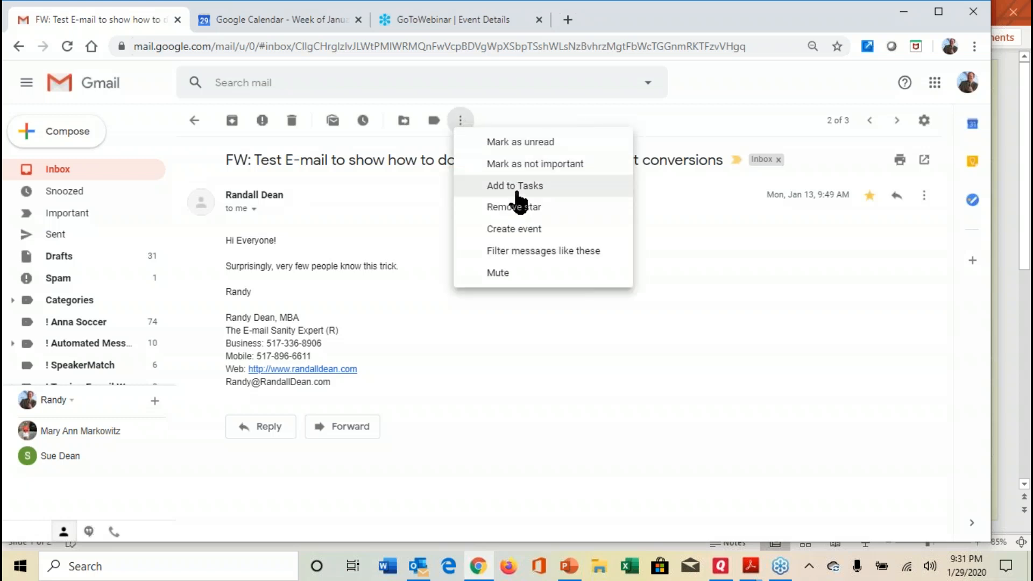
pyautogui.click(515, 185)
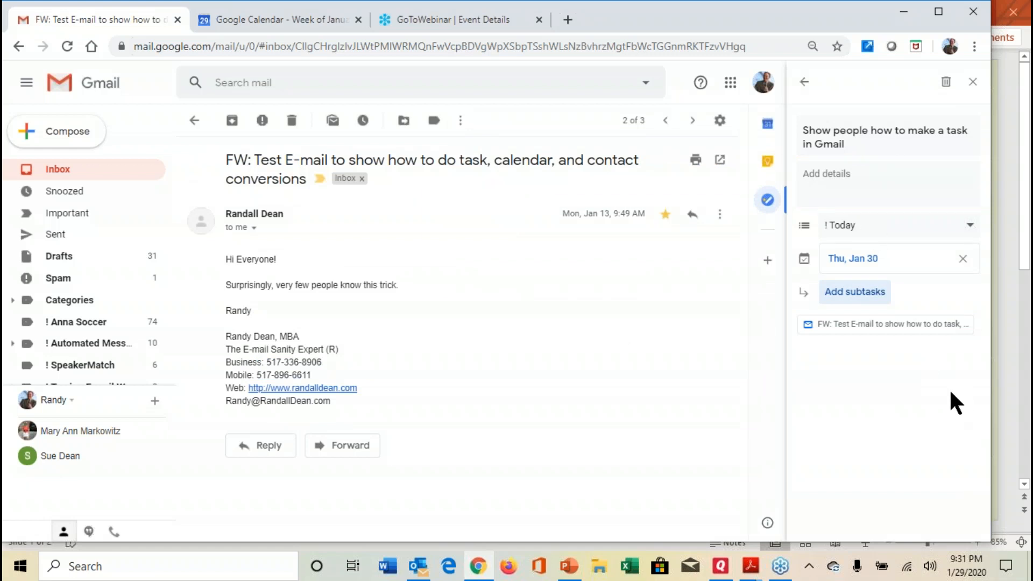
pyautogui.moveTo(933, 540)
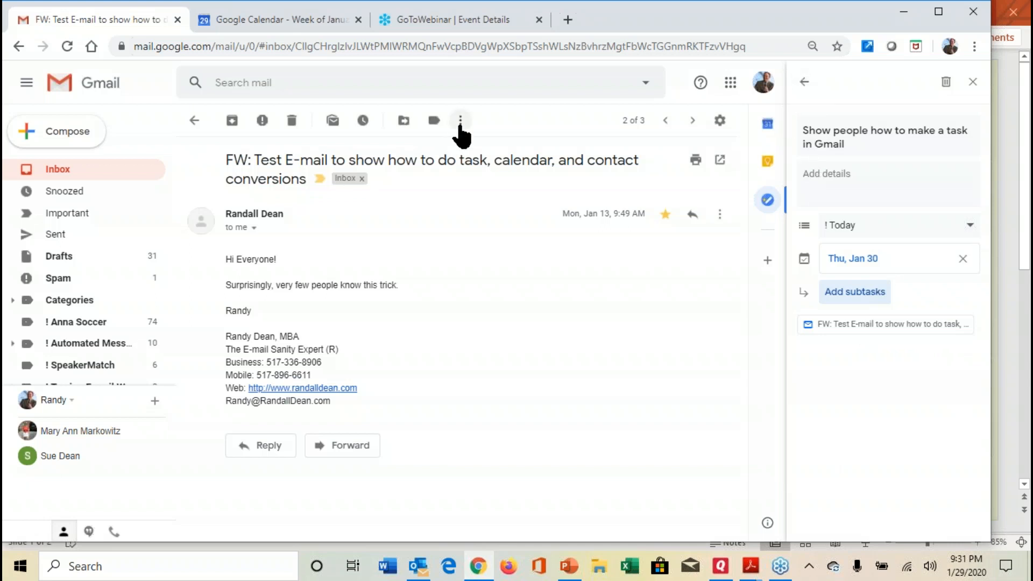
pyautogui.click(460, 119)
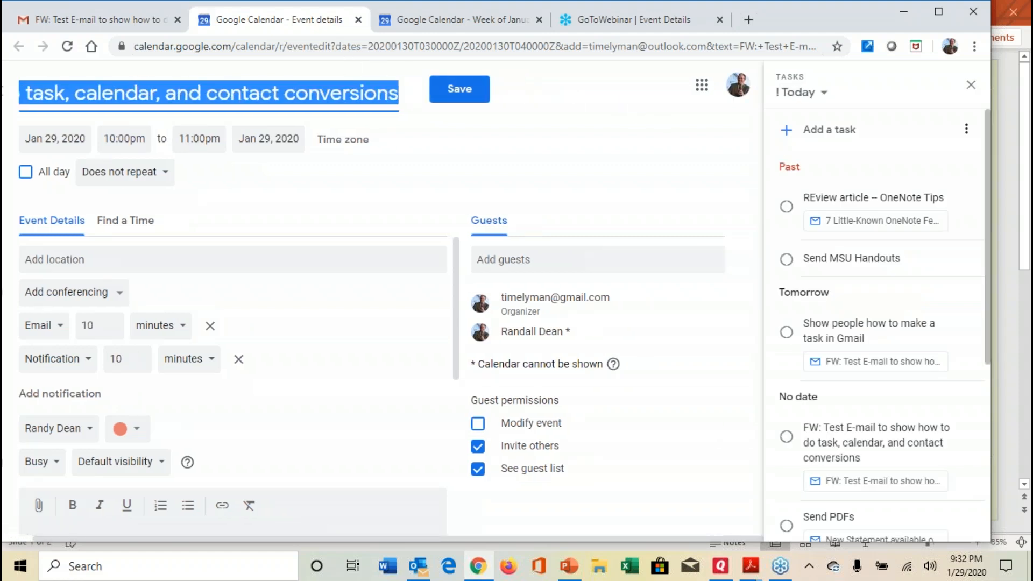
# Title the event draft 'Show people how to convert e-mail into calendar item'
pyautogui.write('Show peo')
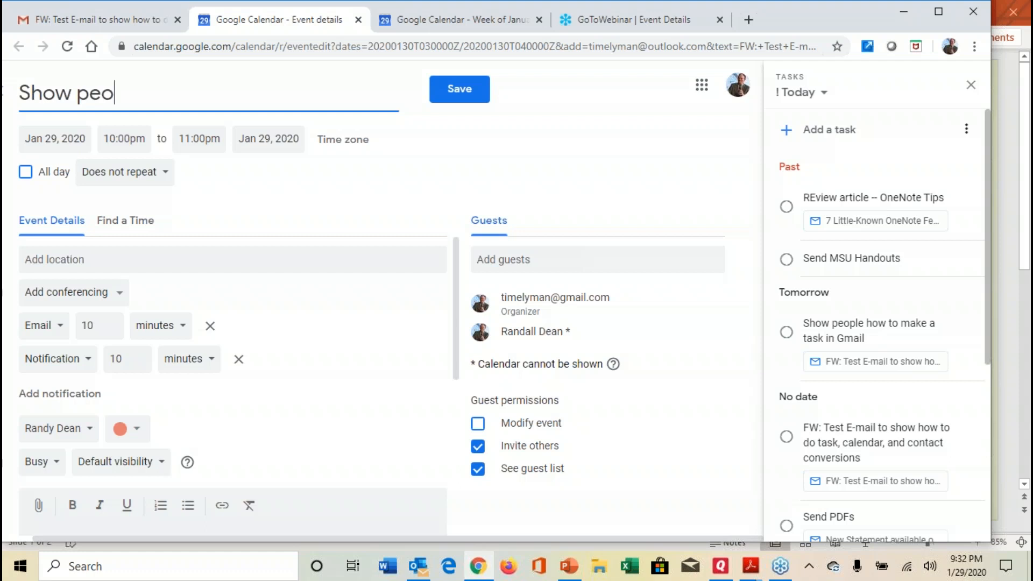
pyautogui.write('ple')
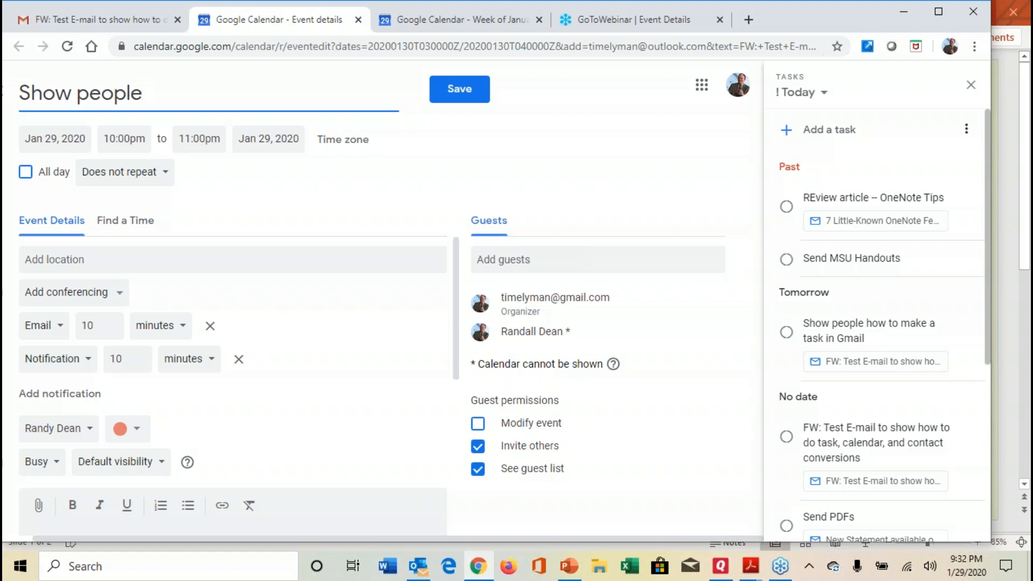
pyautogui.write('how to convert')
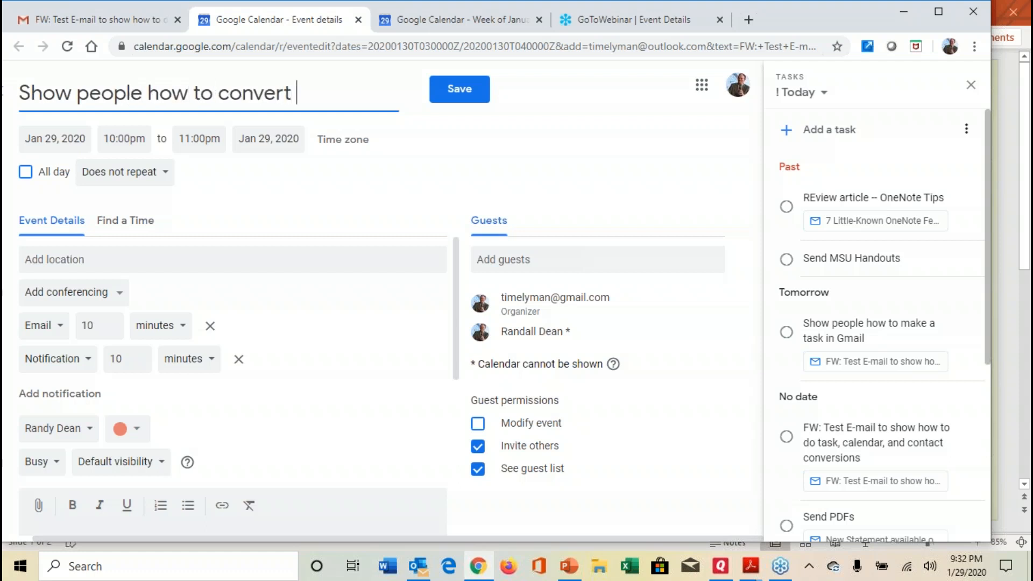
pyautogui.write('e-mail in')
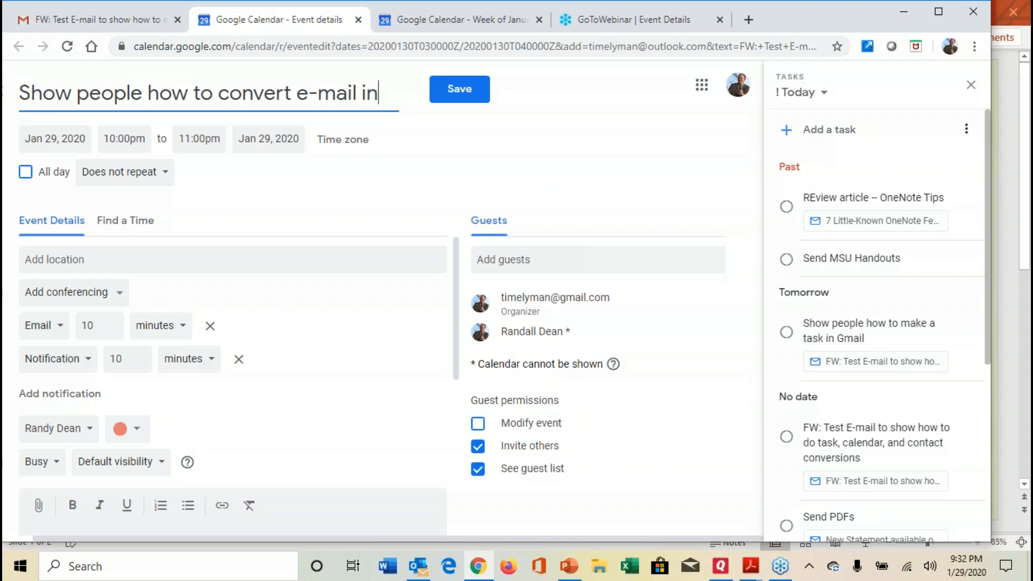
pyautogui.write('to calendar item')
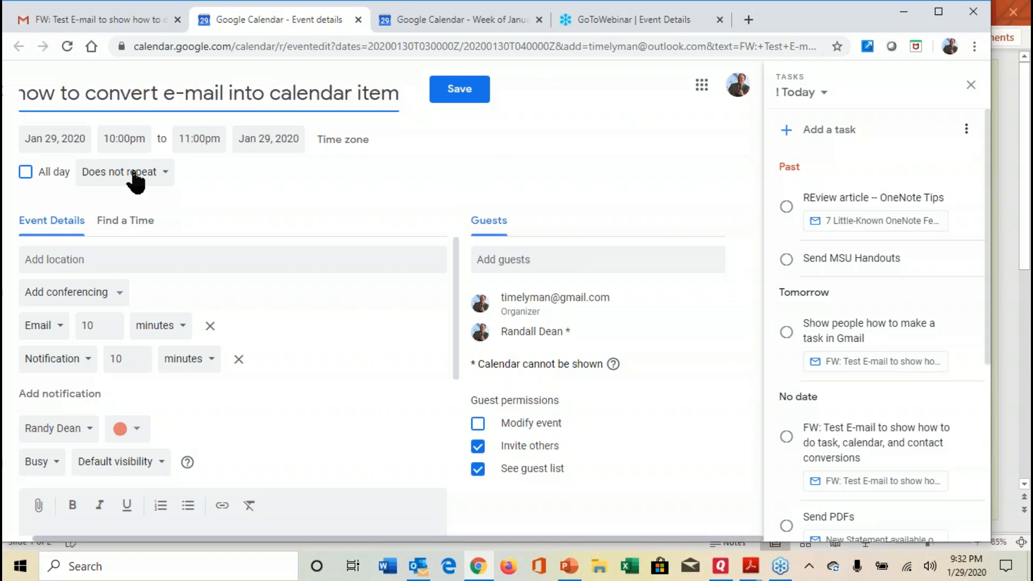
pyautogui.click(54, 139)
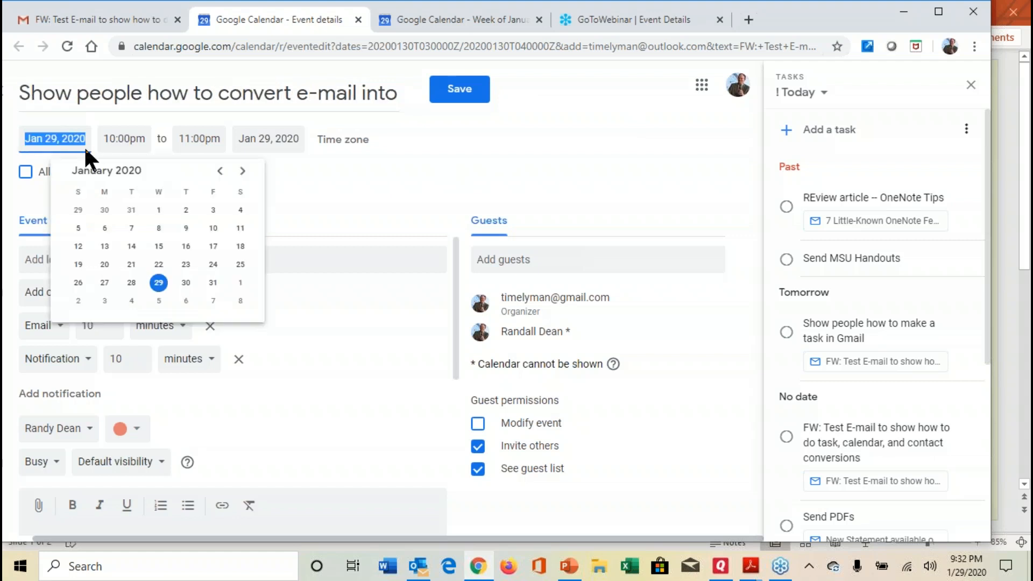
# Schedule the event for Jan 31, 2020, starting at 12:00pm
pyautogui.click(186, 283)
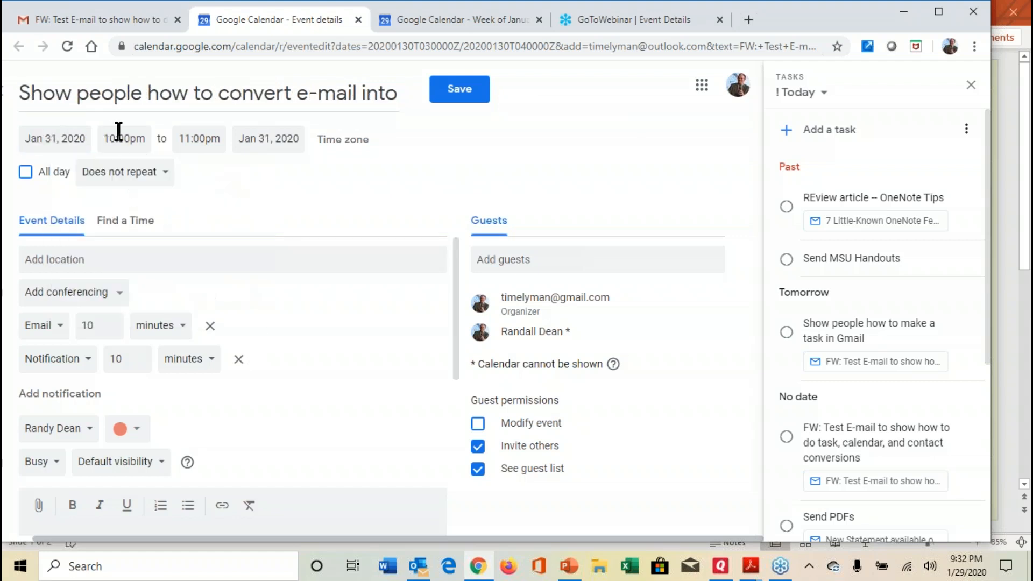
pyautogui.click(124, 139)
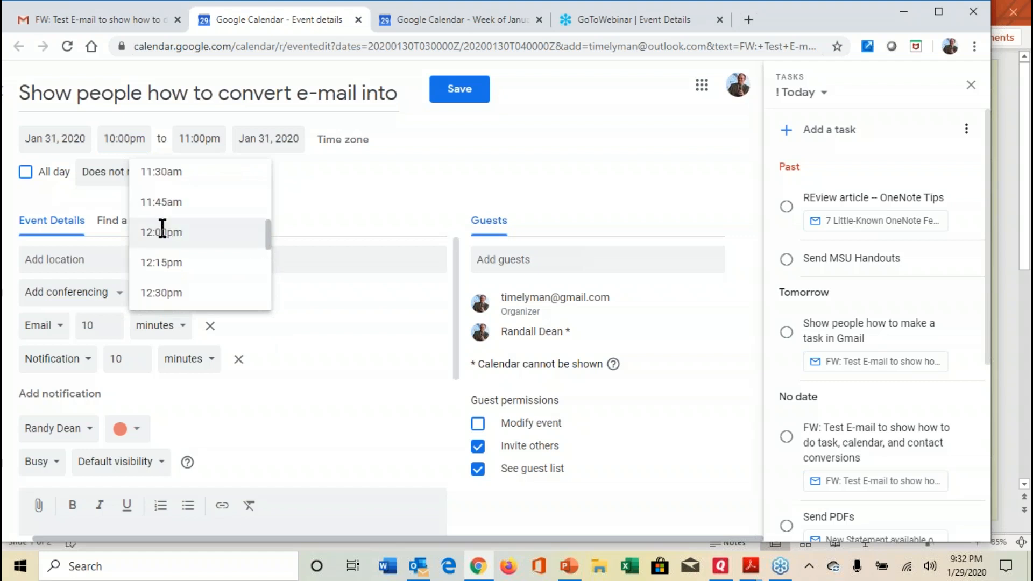
pyautogui.click(160, 232)
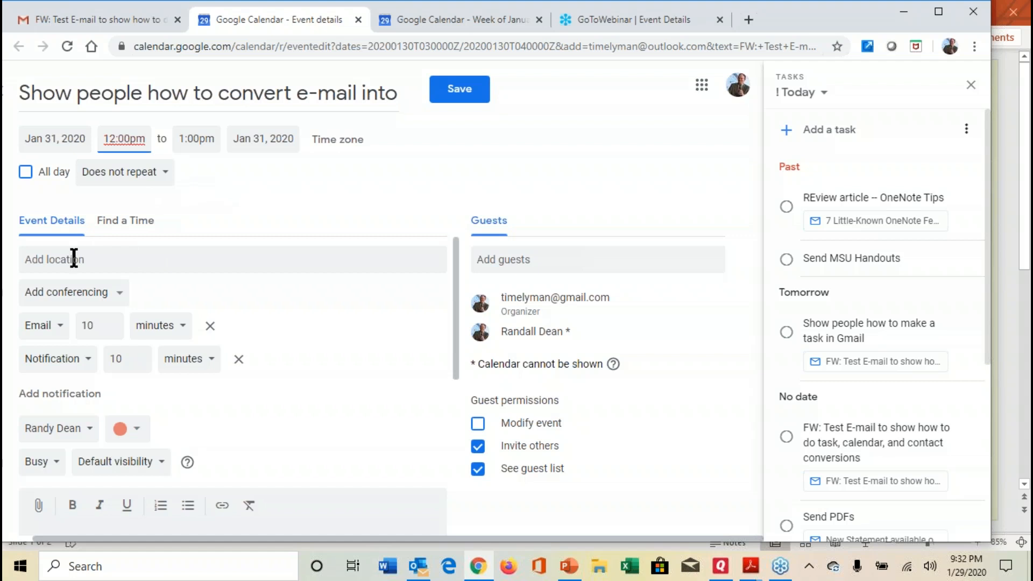
pyautogui.write('Home Office')
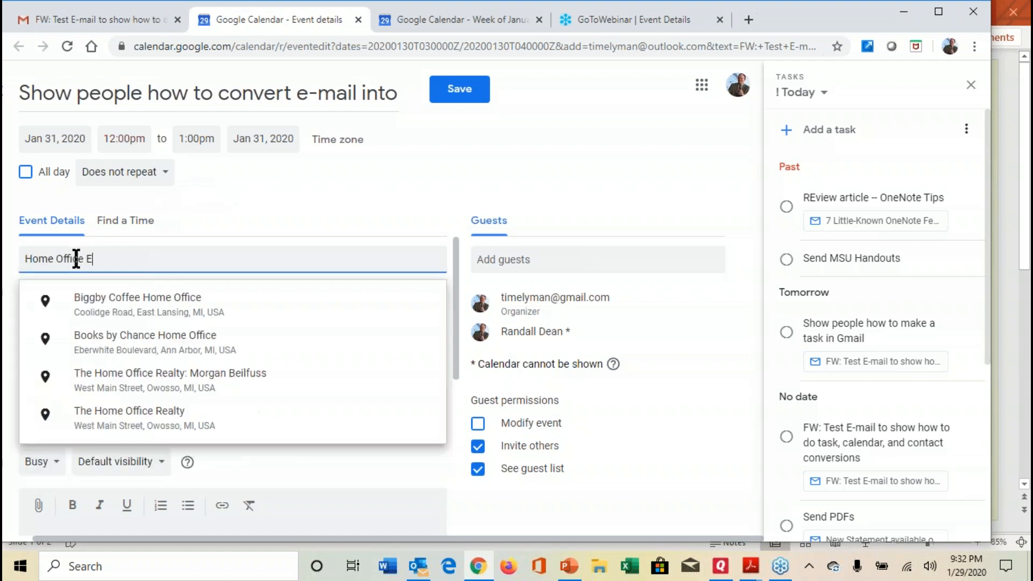
# Complete the location 'Home Office EL MI' and scroll through the event description
pyautogui.write('EL MI')
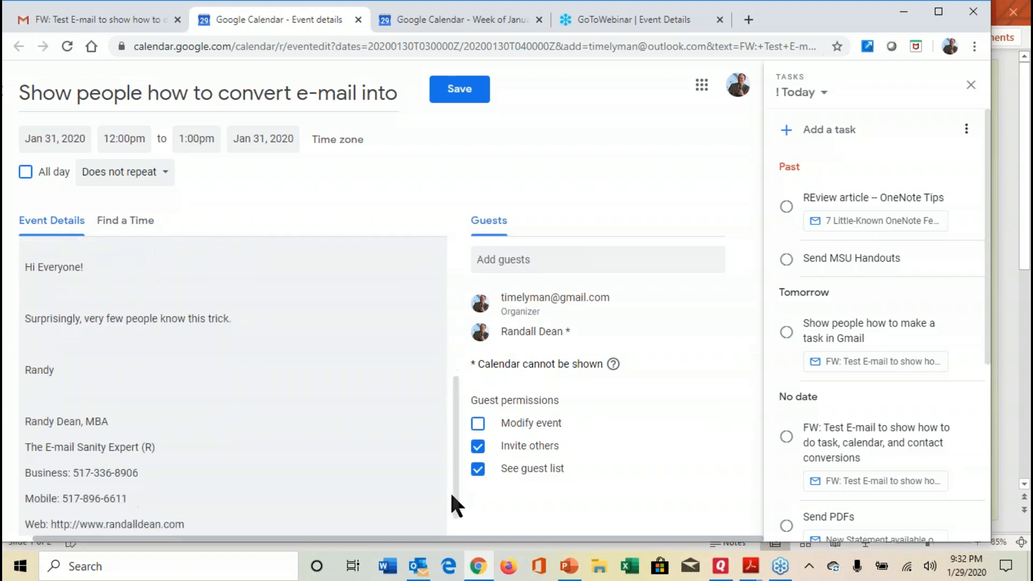
pyautogui.moveTo(299, 446)
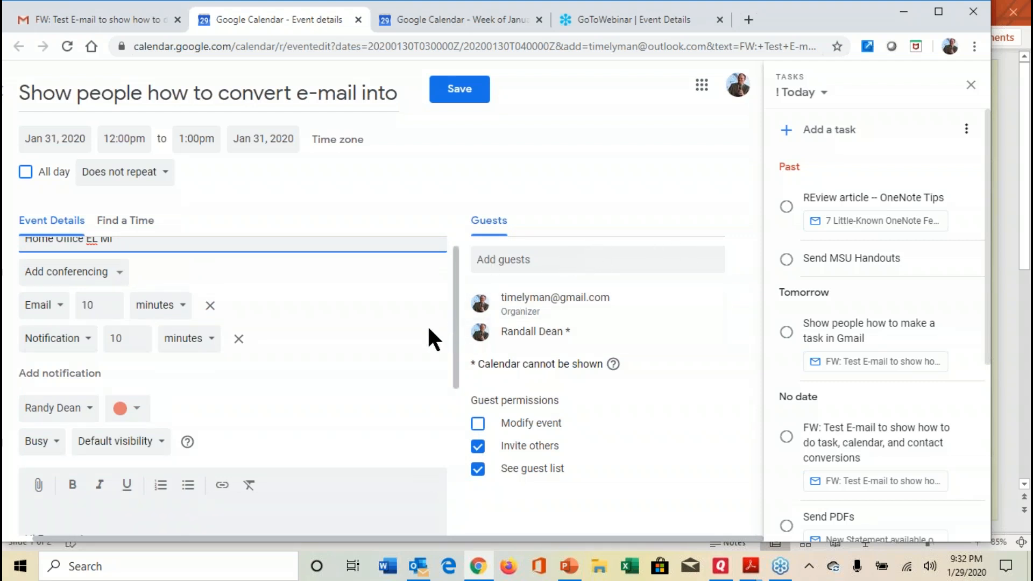
pyautogui.scroll(-3)
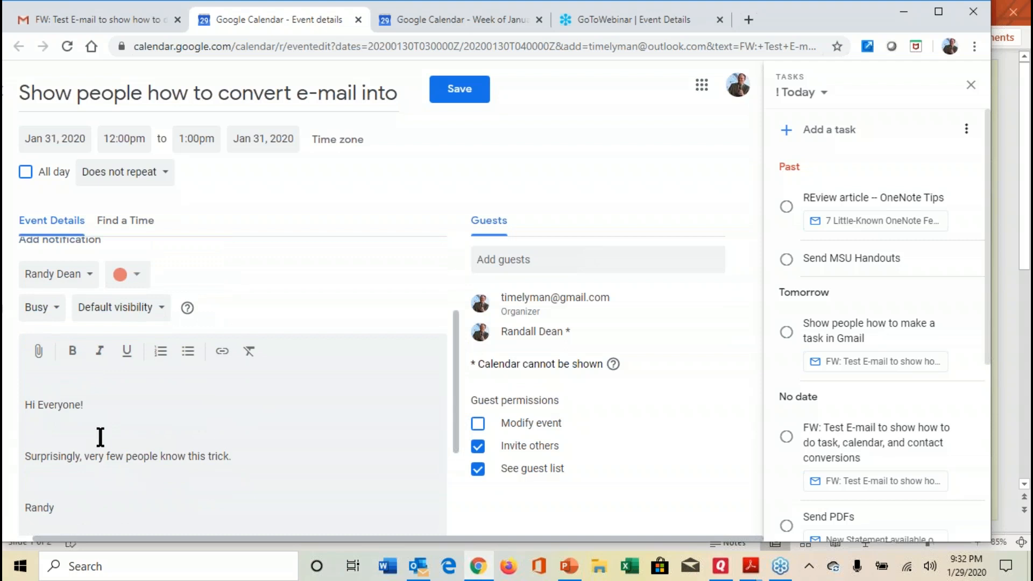
pyautogui.moveTo(169, 380)
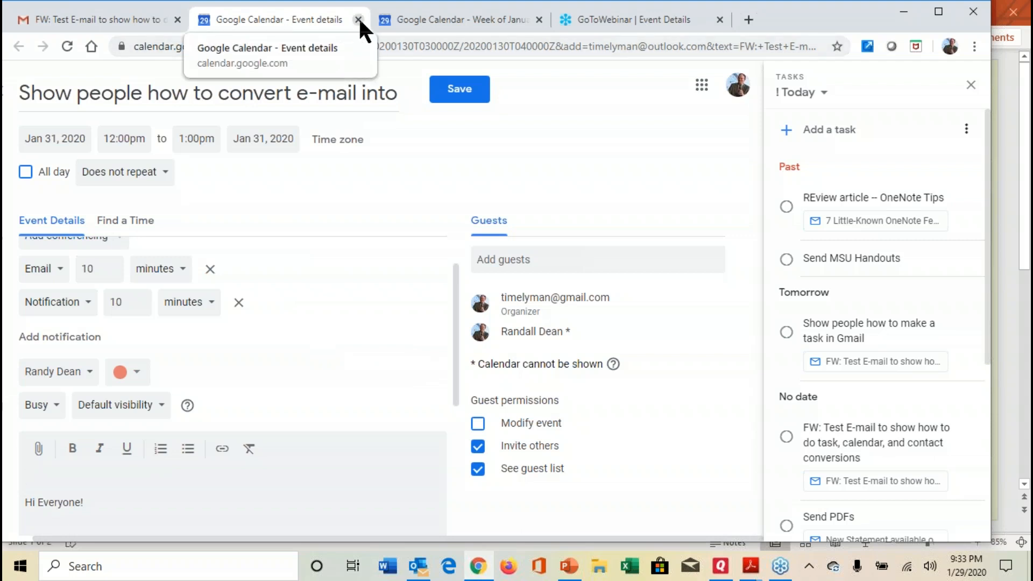
# Discard the unsaved Calendar event draft, confirming Leave site, and return to Gmail
pyautogui.click(359, 19)
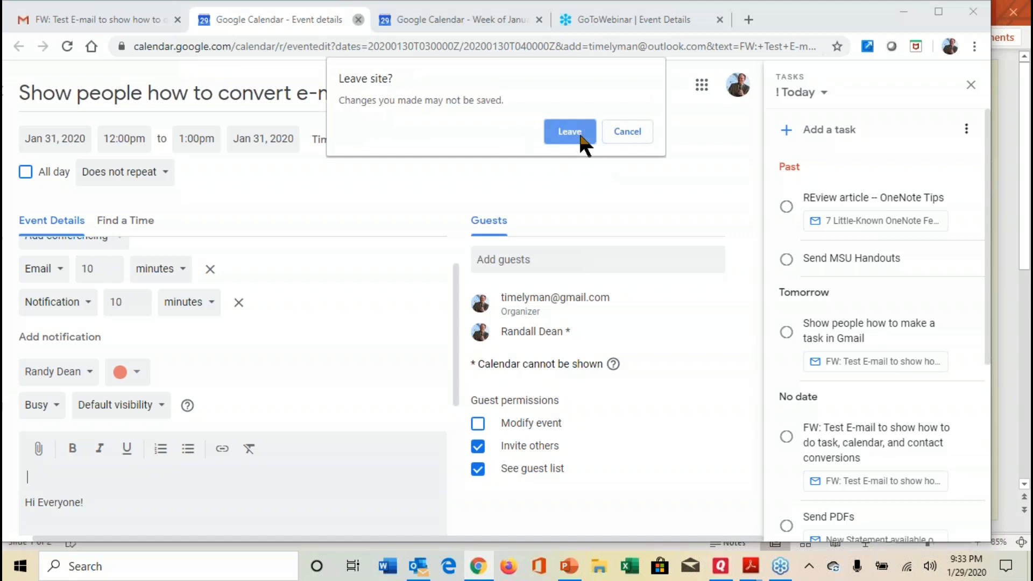
pyautogui.click(570, 132)
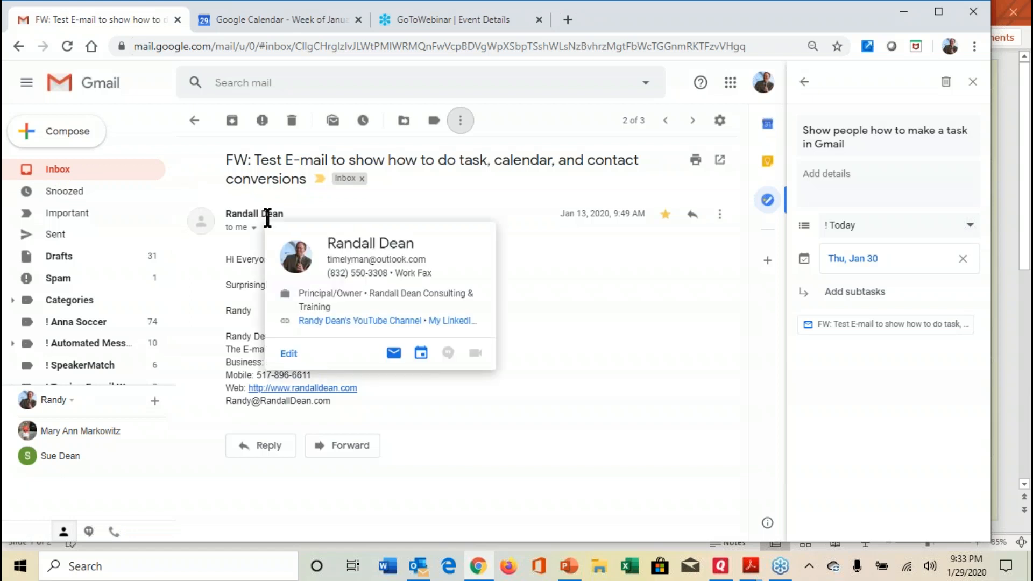
pyautogui.moveTo(313, 241)
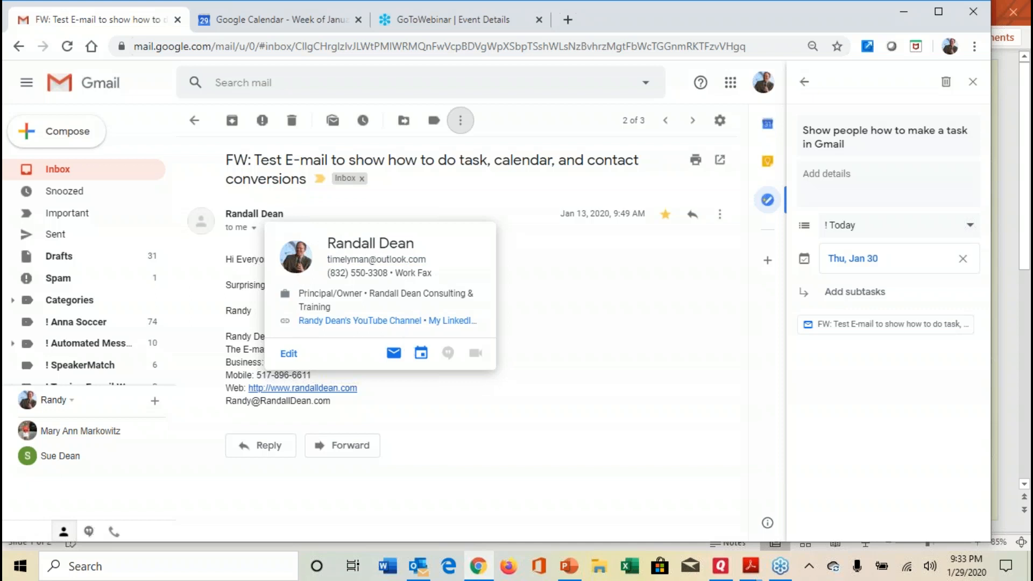
pyautogui.moveTo(421, 352)
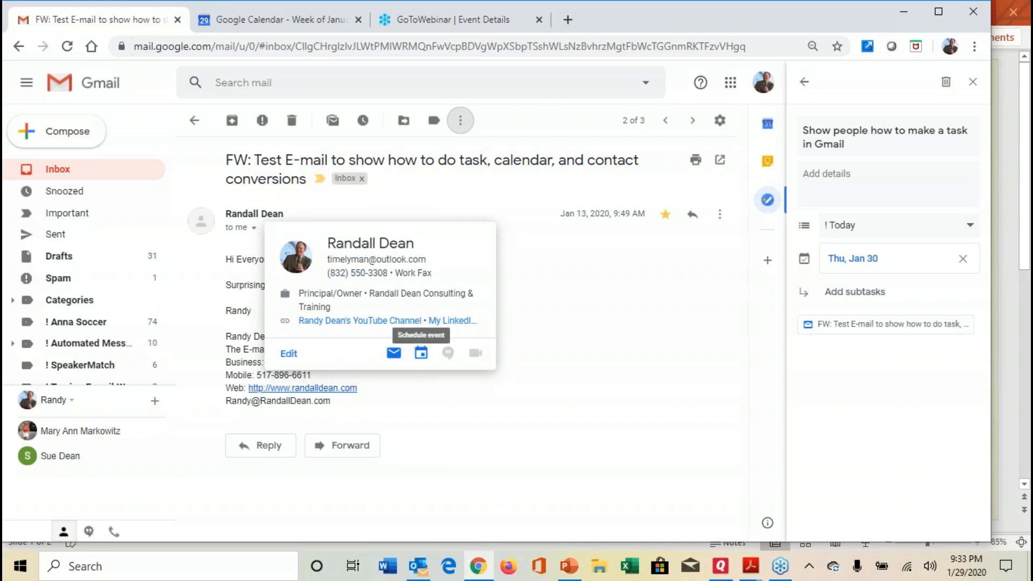
pyautogui.moveTo(287, 360)
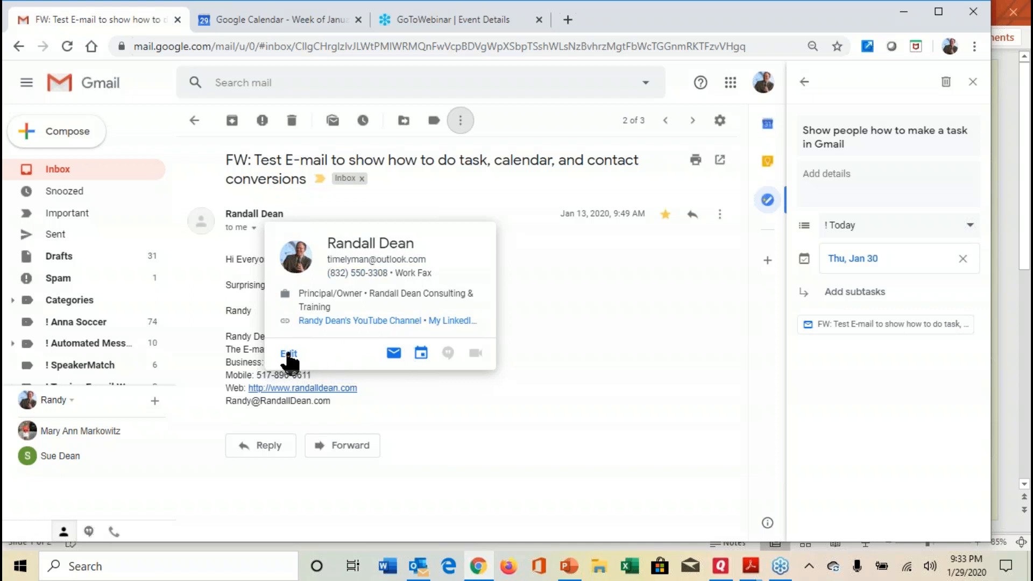
# Open the forwarded test email sender's contact card for editing
pyautogui.click(194, 120)
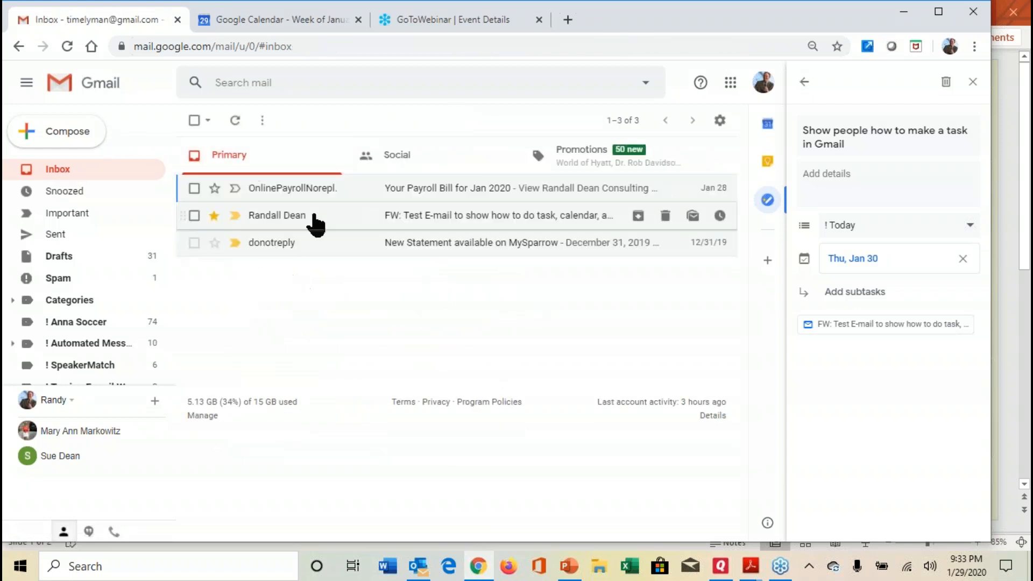
pyautogui.moveTo(302, 194)
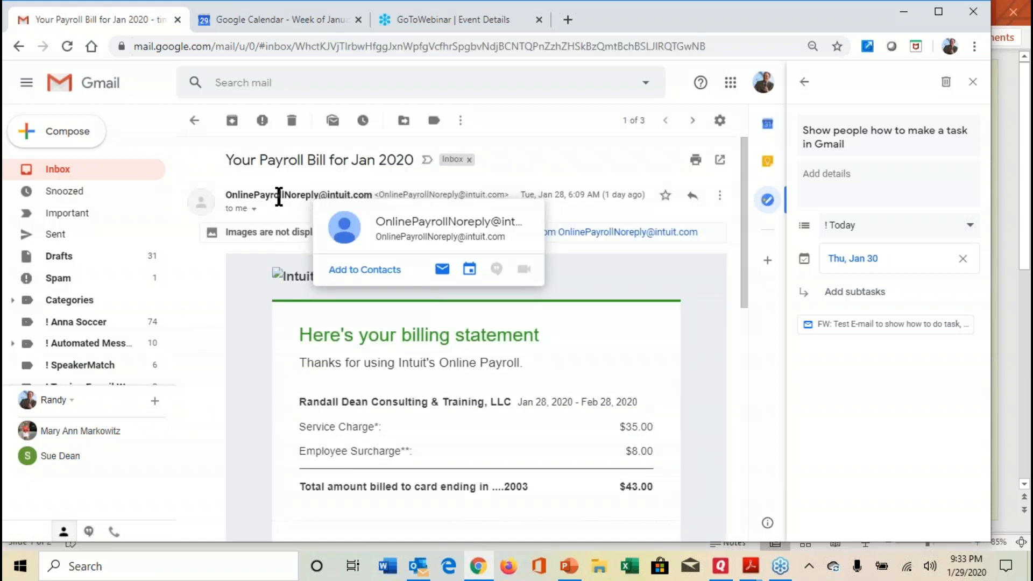
pyautogui.moveTo(369, 276)
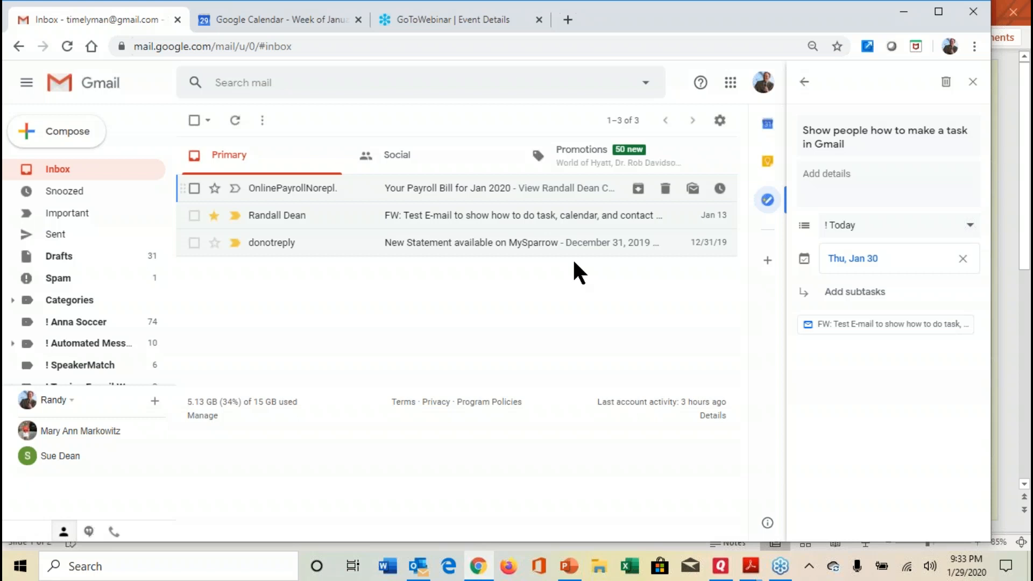
pyautogui.moveTo(574, 304)
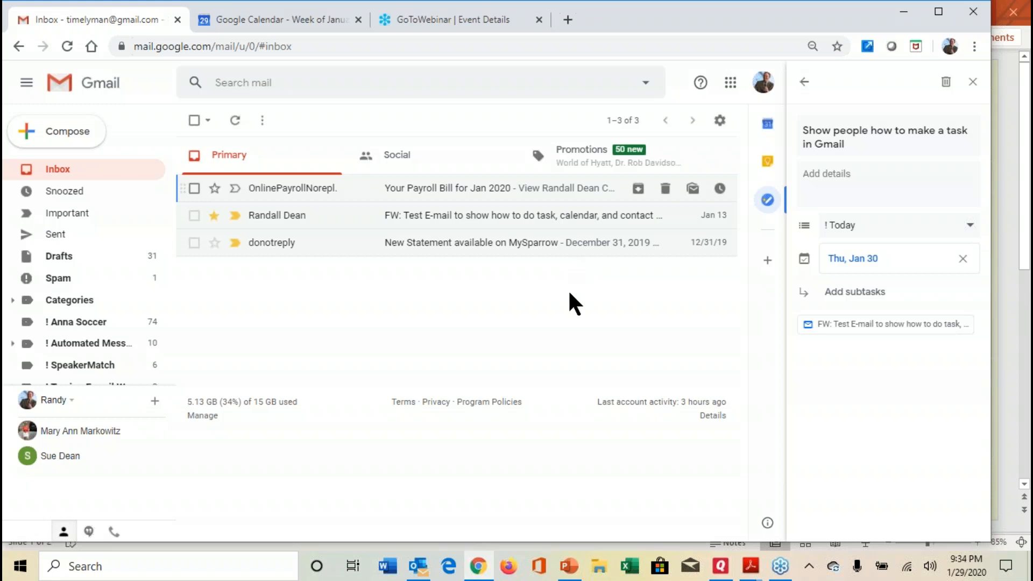
pyautogui.moveTo(388, 301)
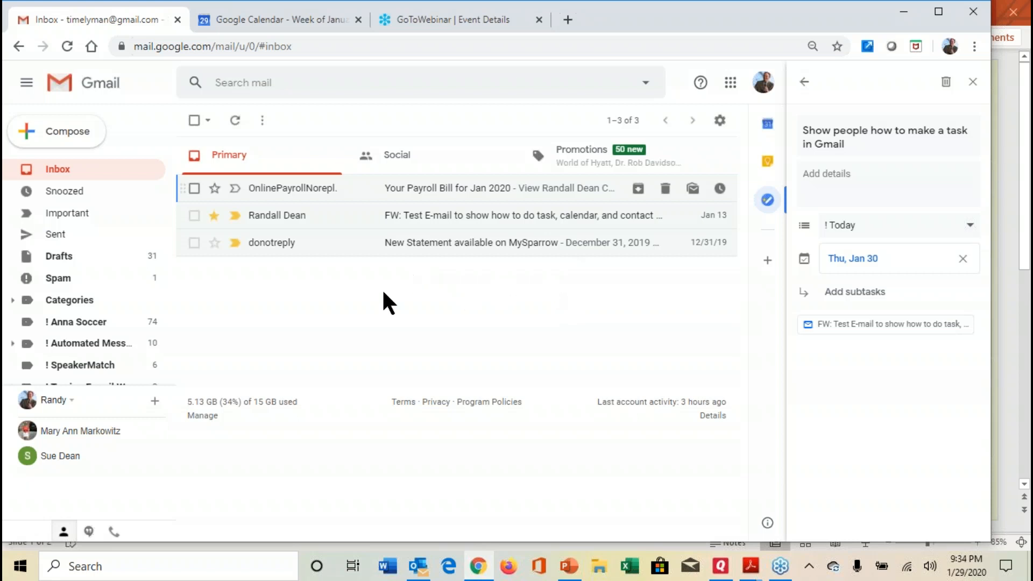
pyautogui.moveTo(383, 309)
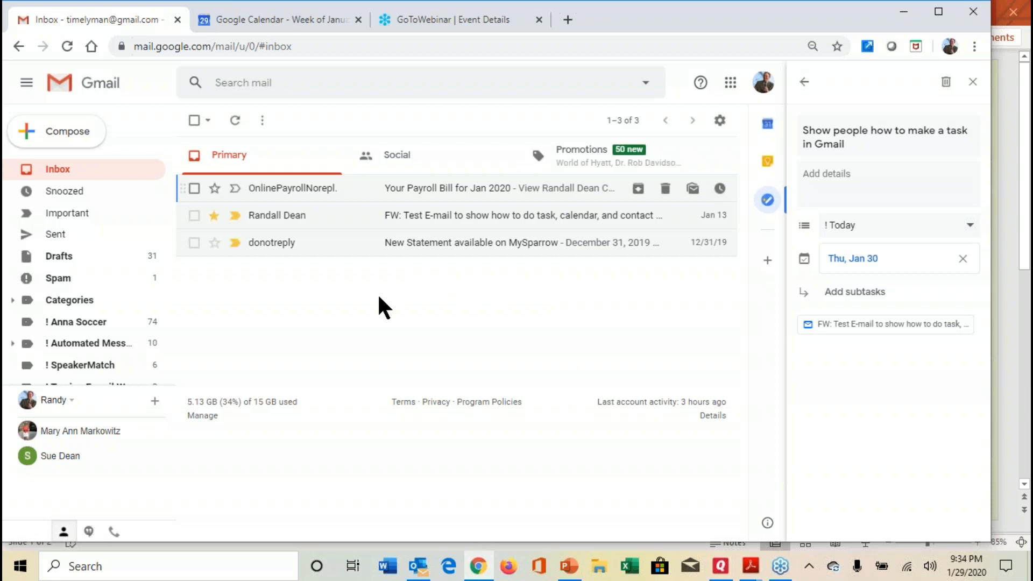
pyautogui.moveTo(238, 280)
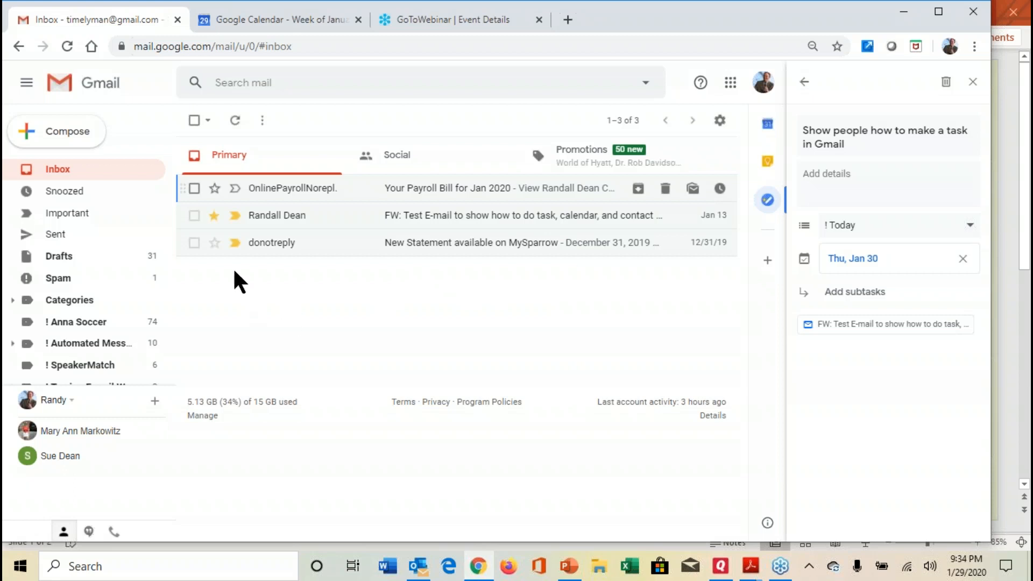
pyautogui.click(214, 243)
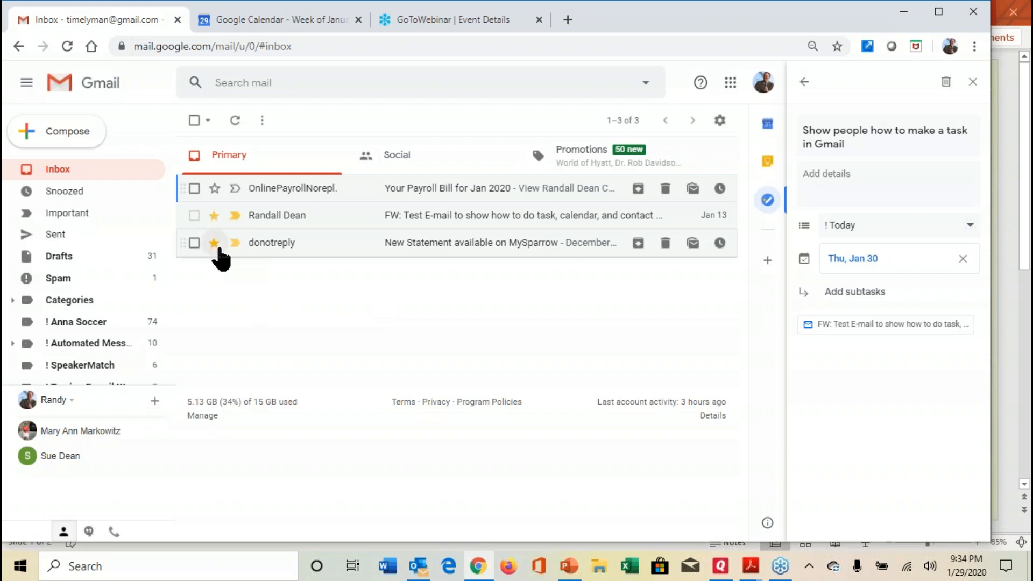
pyautogui.click(193, 243)
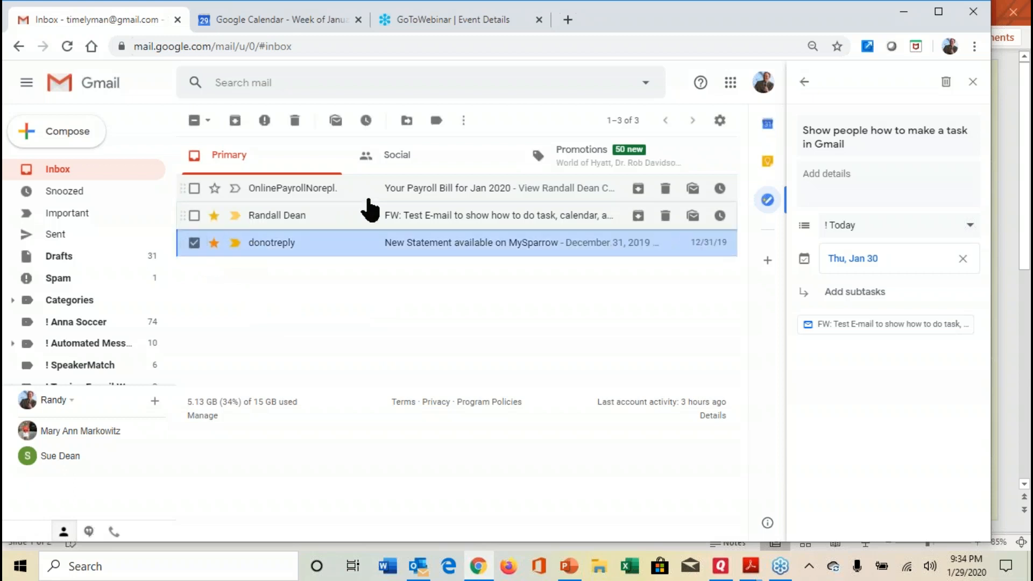
pyautogui.click(463, 120)
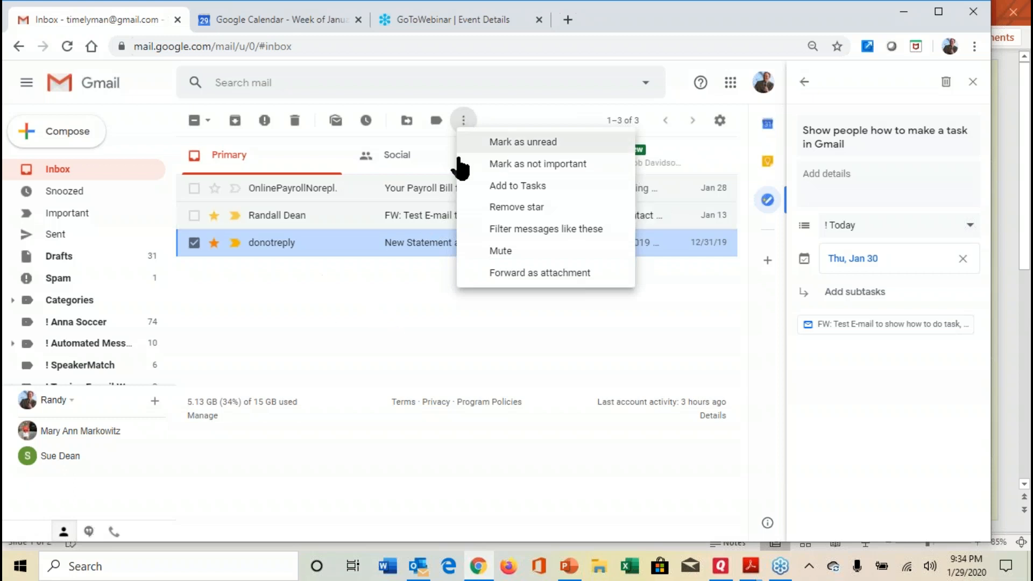
pyautogui.click(485, 371)
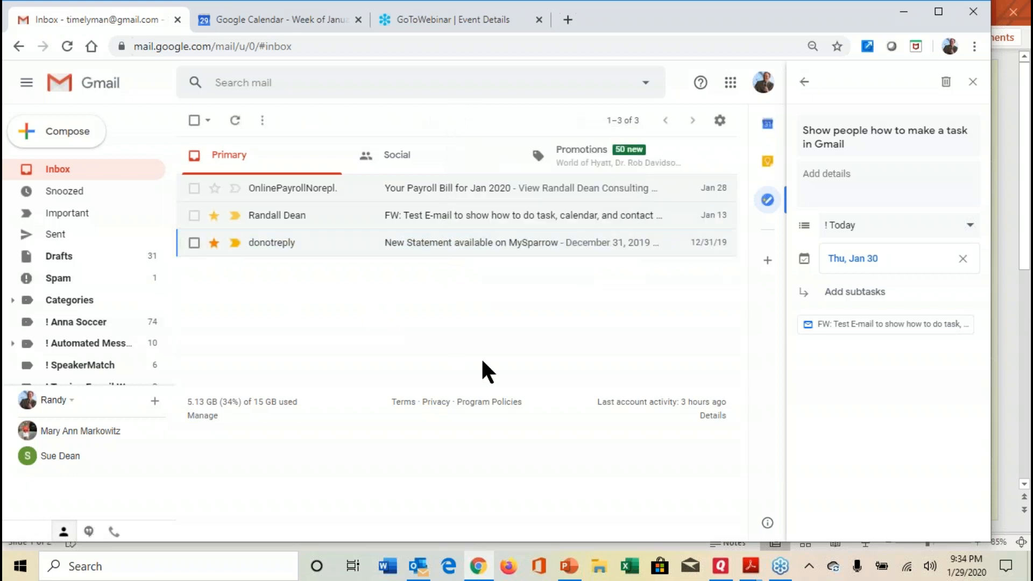
pyautogui.moveTo(949, 208)
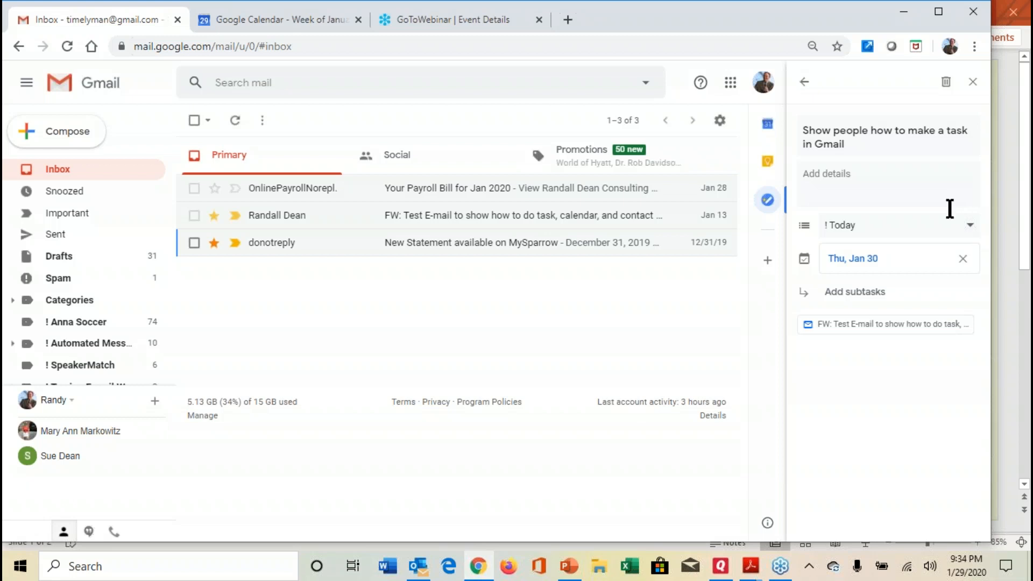
pyautogui.moveTo(269, 273)
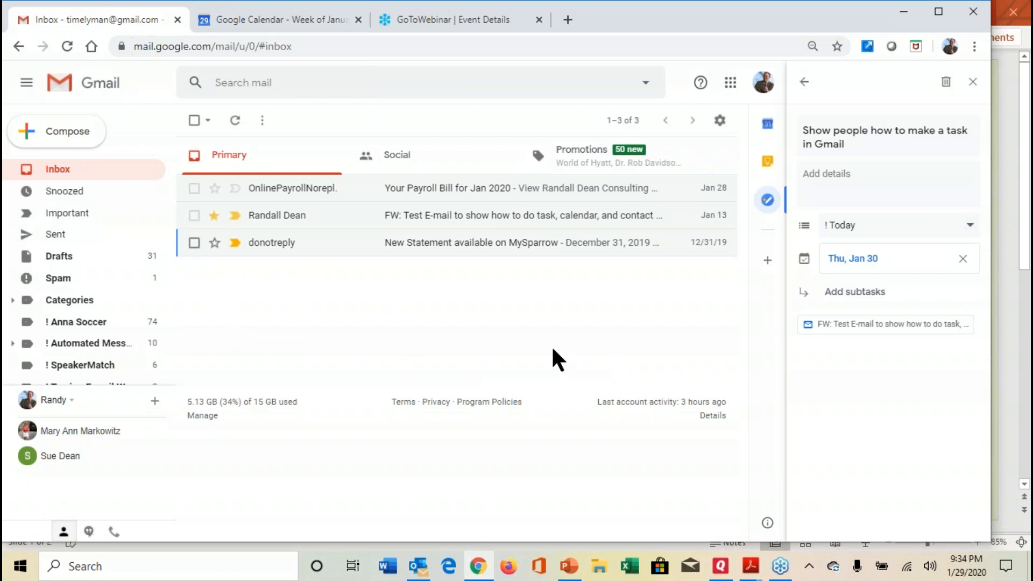
pyautogui.moveTo(518, 337)
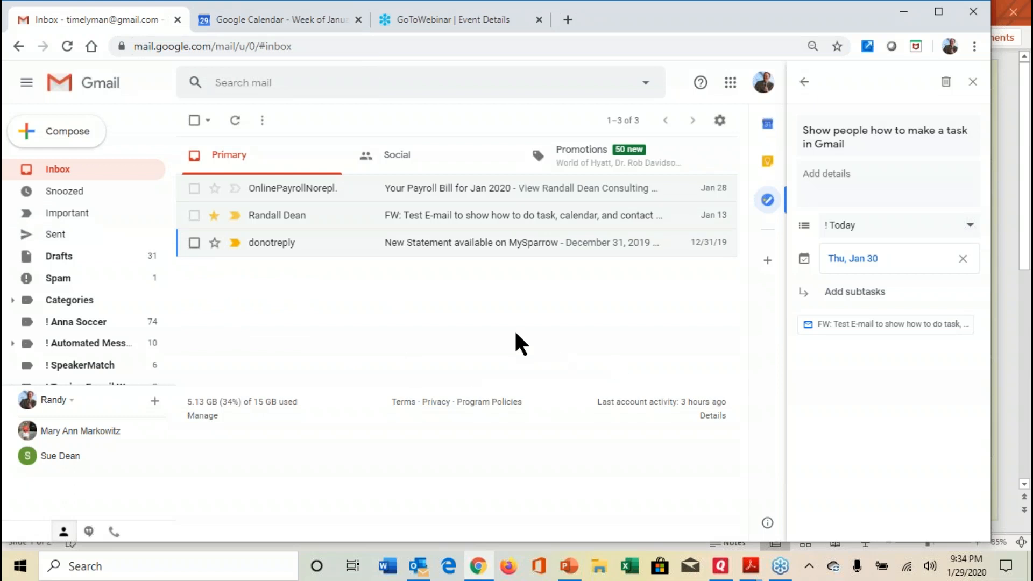
pyautogui.moveTo(390, 397)
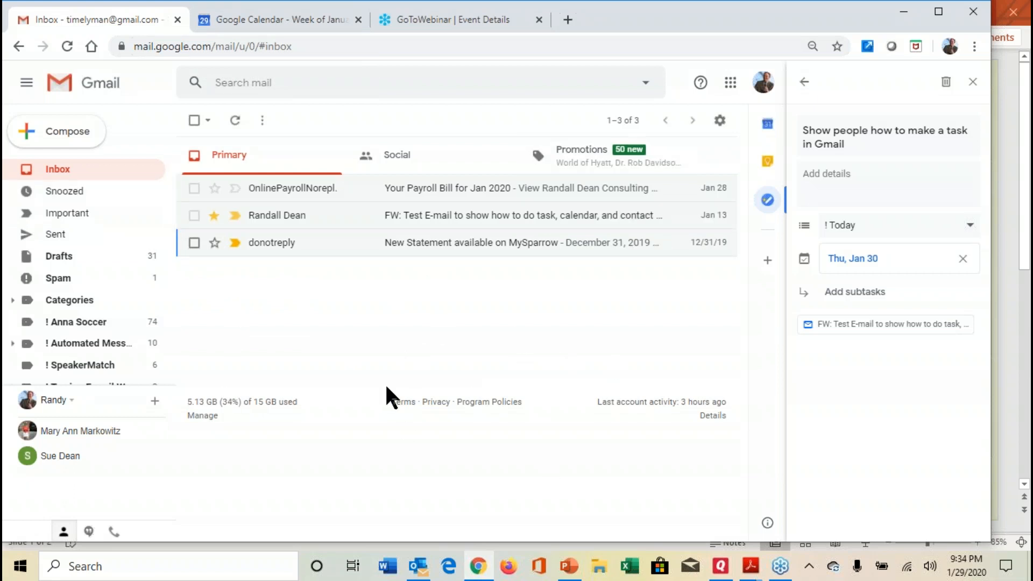
pyautogui.moveTo(369, 414)
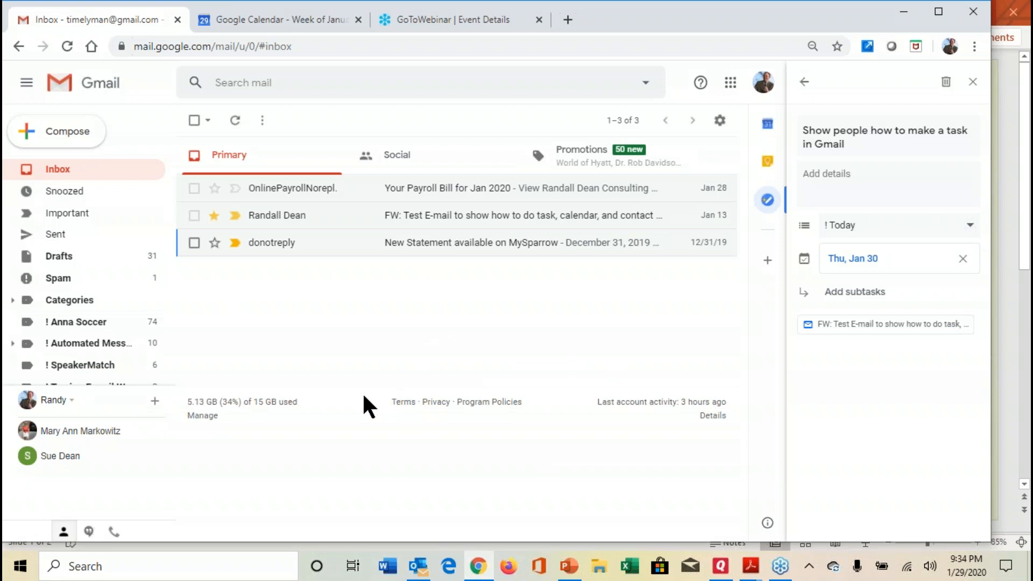
pyautogui.moveTo(447, 397)
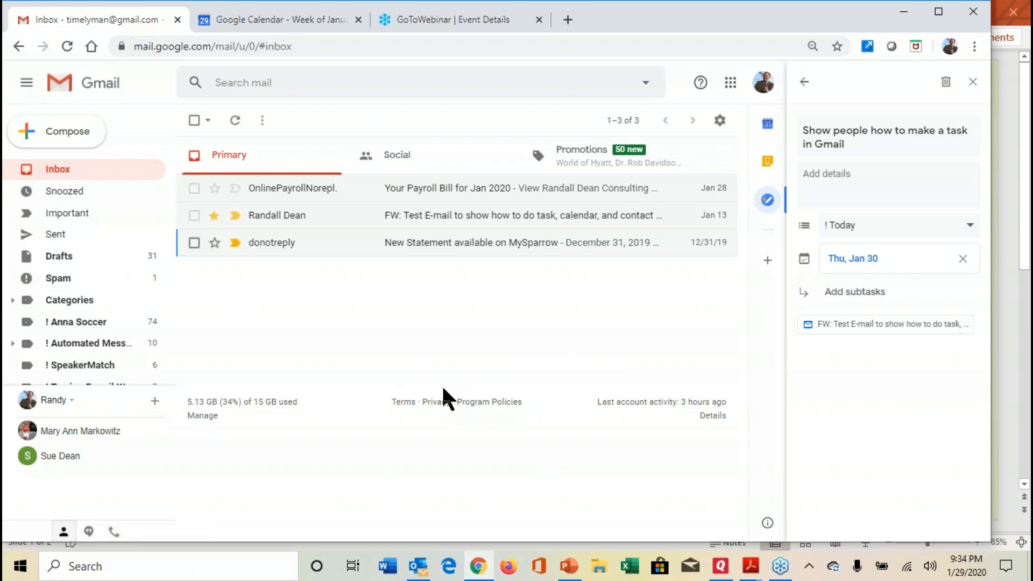
pyautogui.moveTo(424, 383)
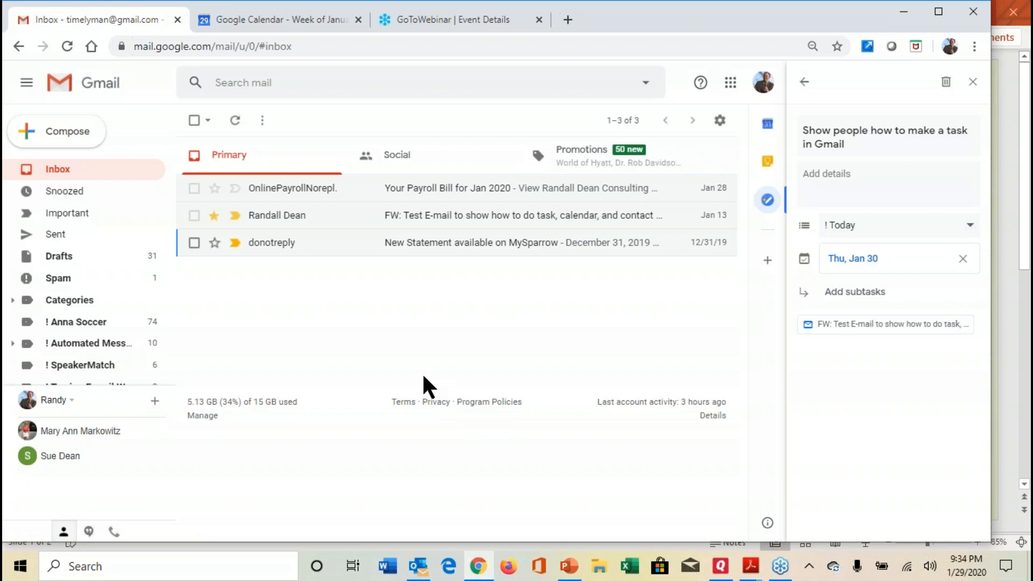
pyautogui.moveTo(731, 82)
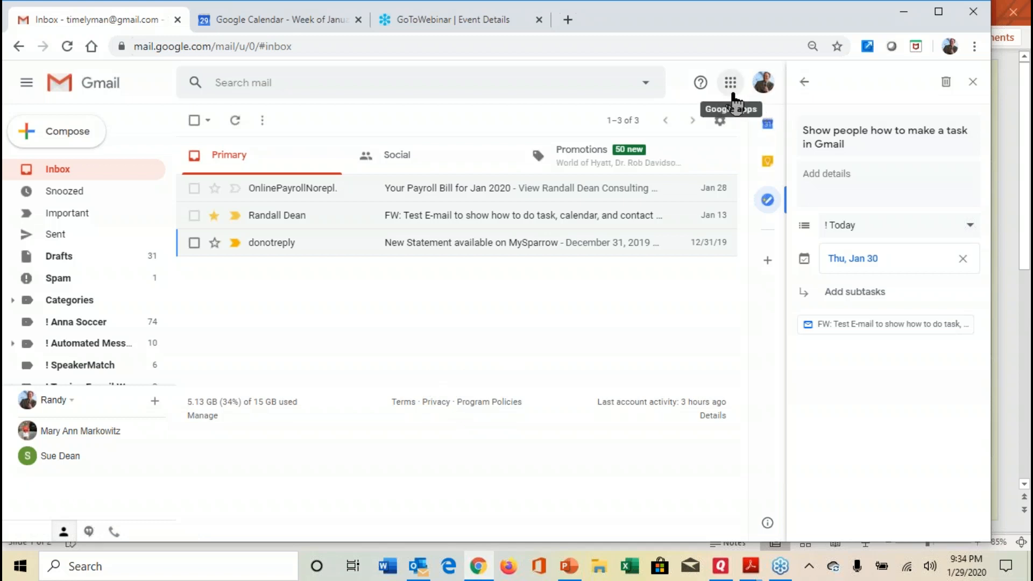
pyautogui.click(731, 82)
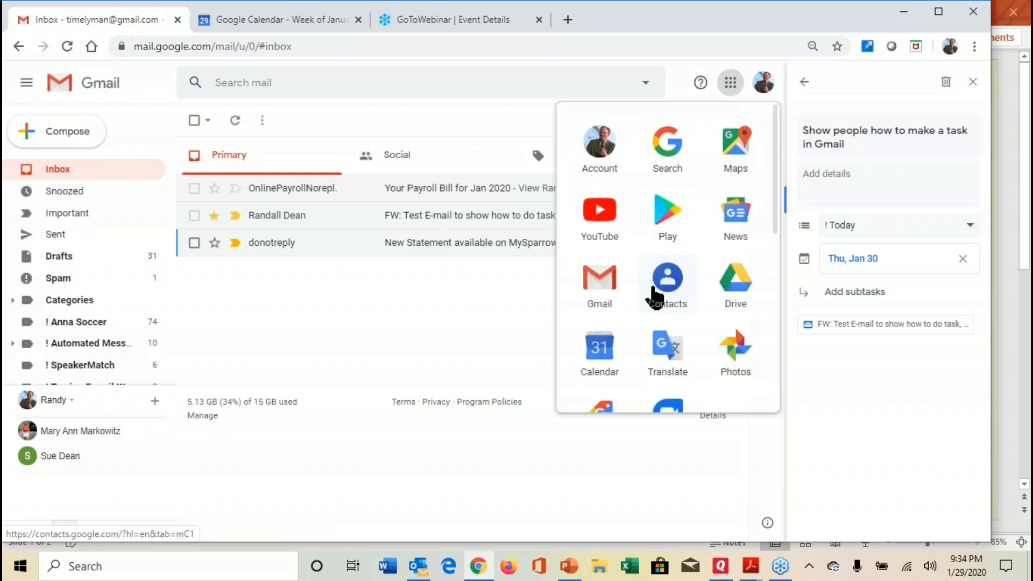
pyautogui.click(667, 277)
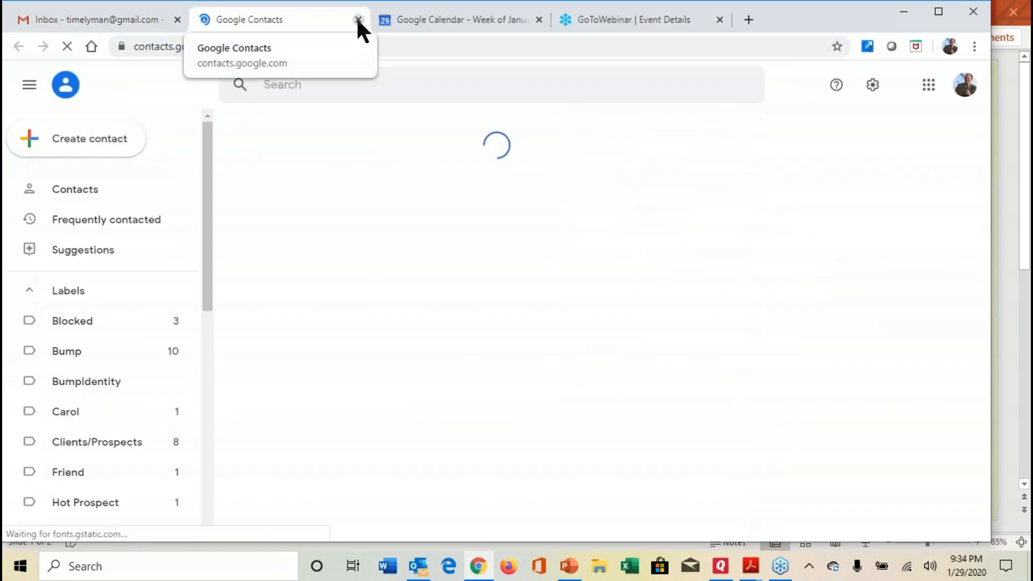
pyautogui.click(358, 20)
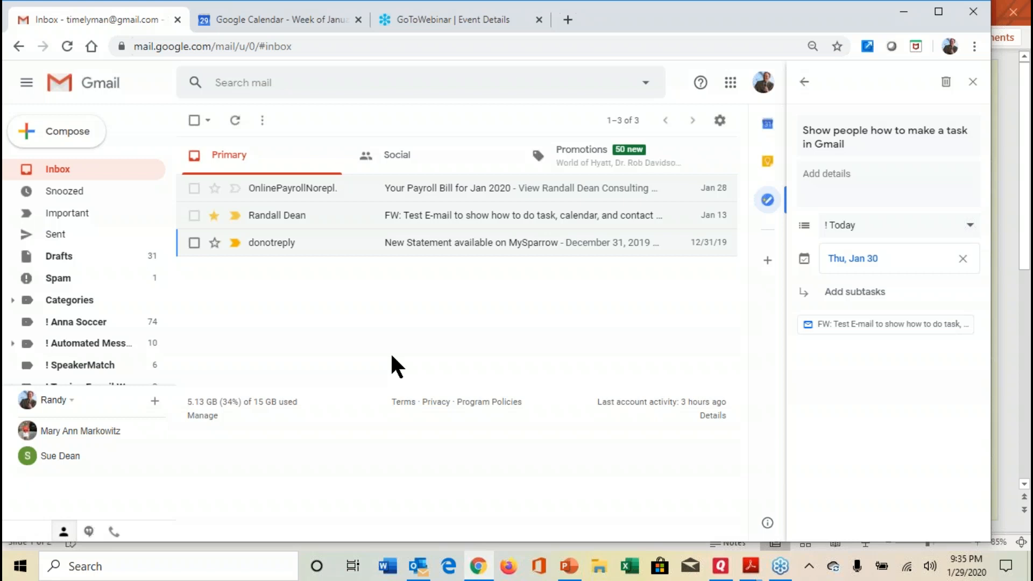
pyautogui.moveTo(326, 340)
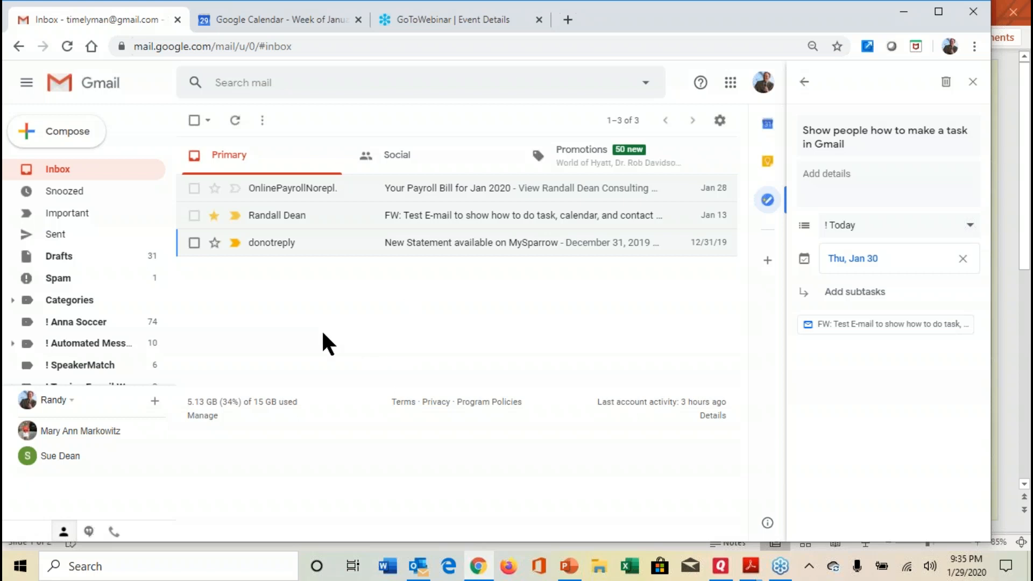
pyautogui.moveTo(370, 290)
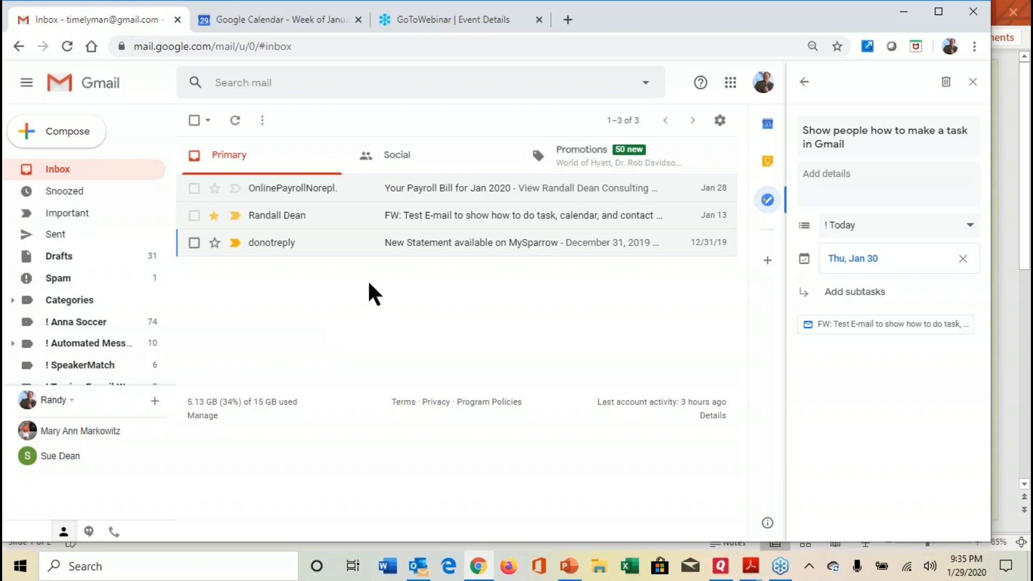
pyautogui.moveTo(438, 292)
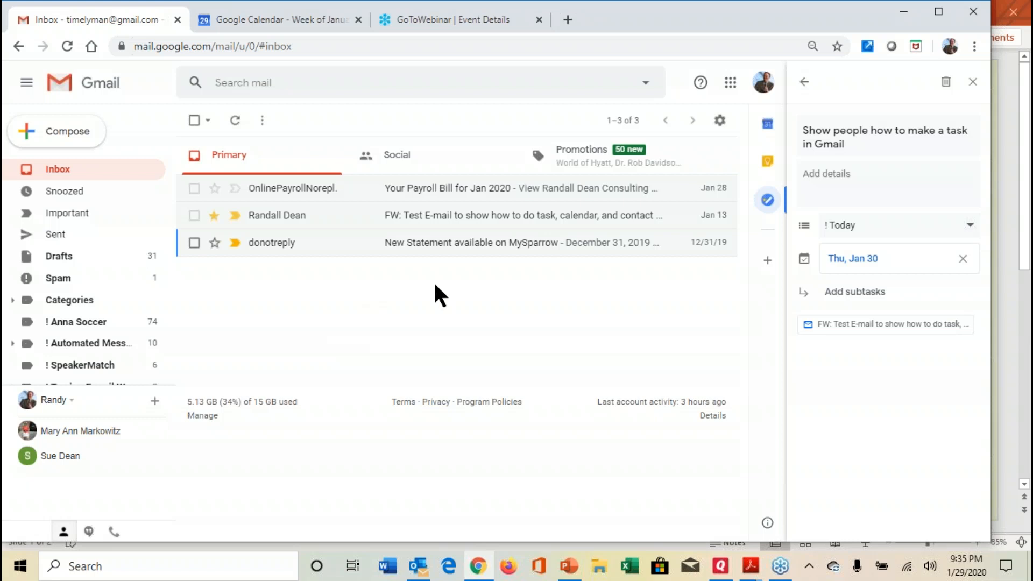
pyautogui.moveTo(429, 307)
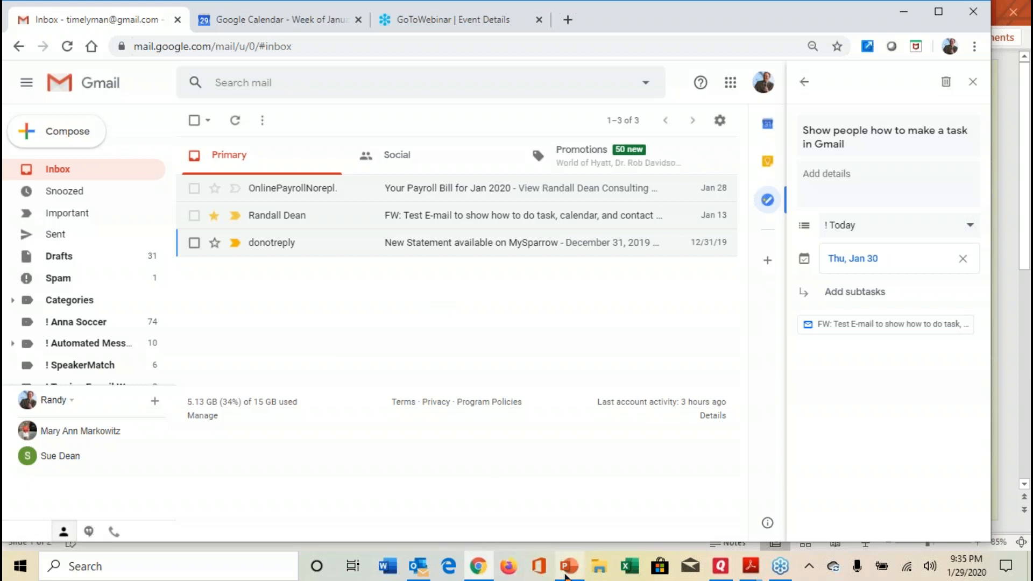
# Switch to PowerPoint's 'Thank you for your time' closing slide via the taskbar
pyautogui.click(563, 565)
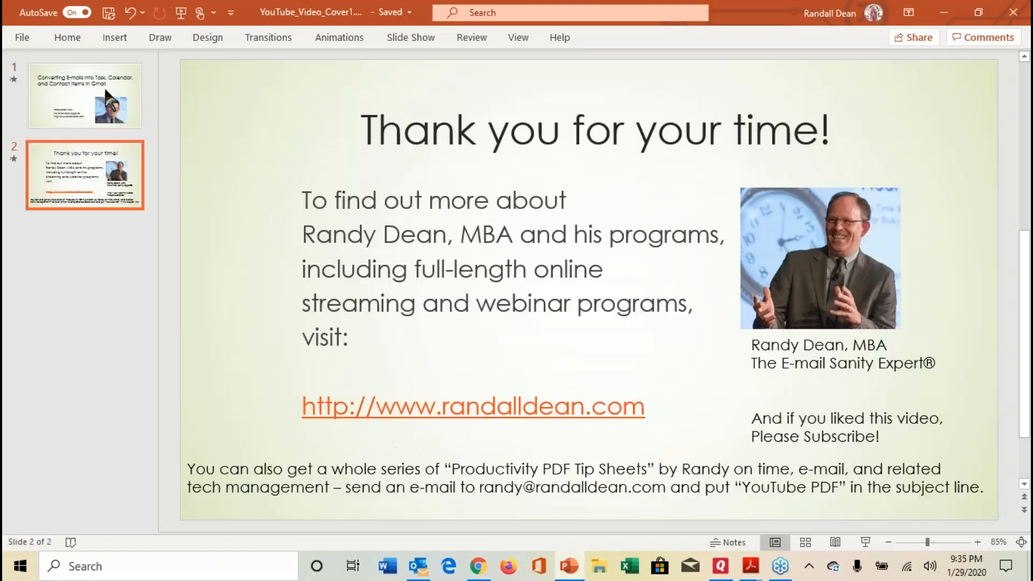
pyautogui.moveTo(197, 72)
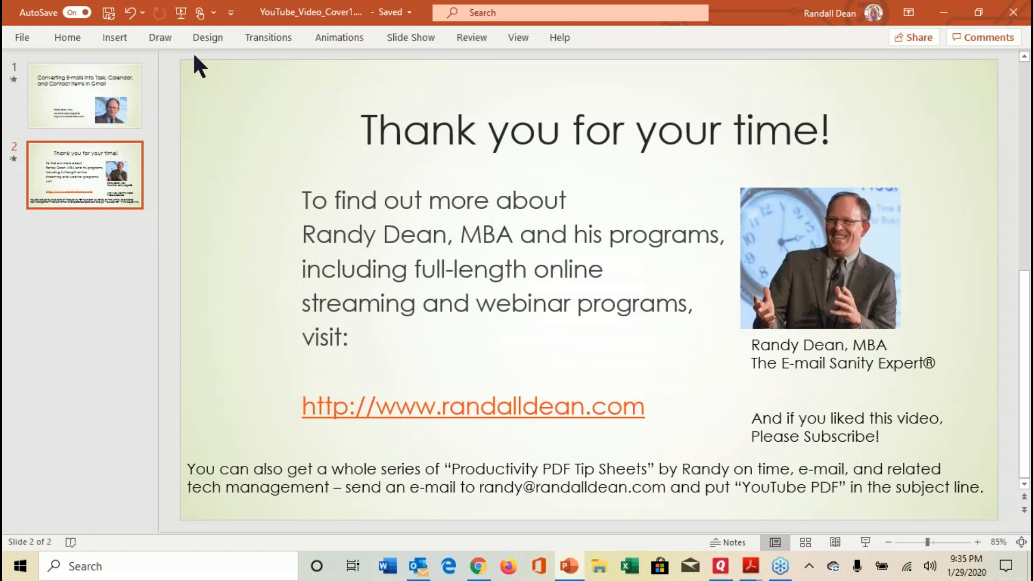